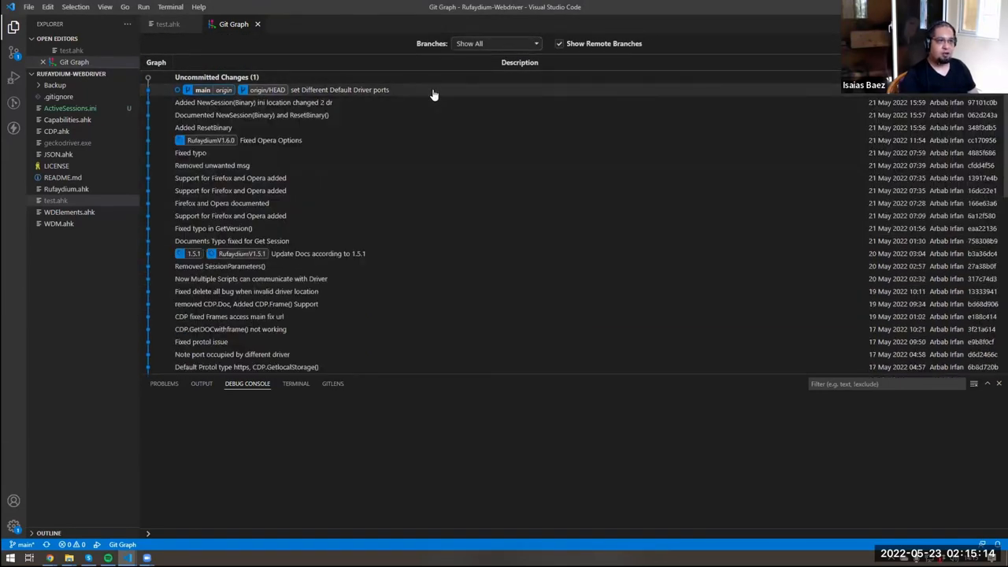
# Step: Close Git Graph and add blank lines below test.ahk's #Include rufaydium.ahk line
pyautogui.click(168, 23)
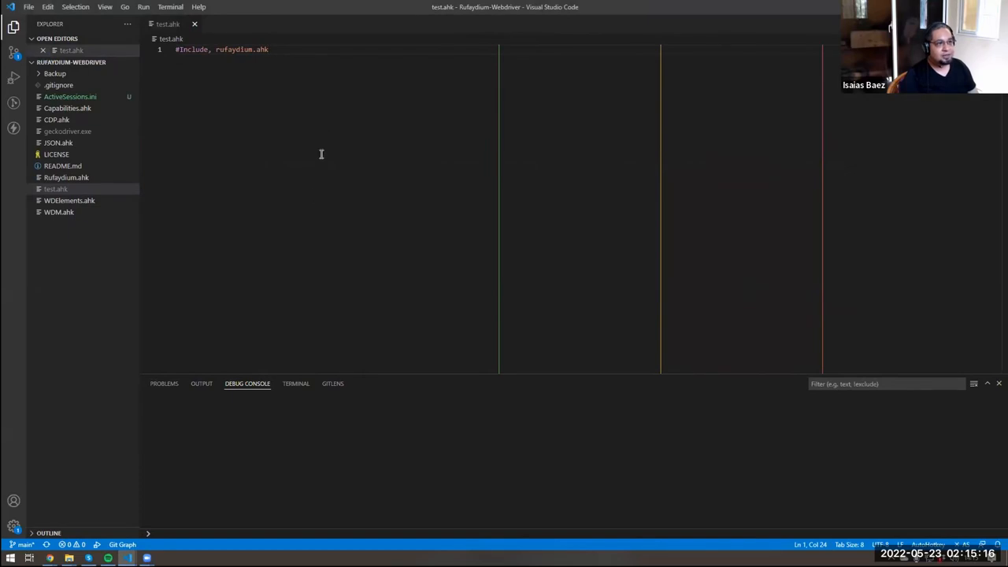
pyautogui.press('Enter')
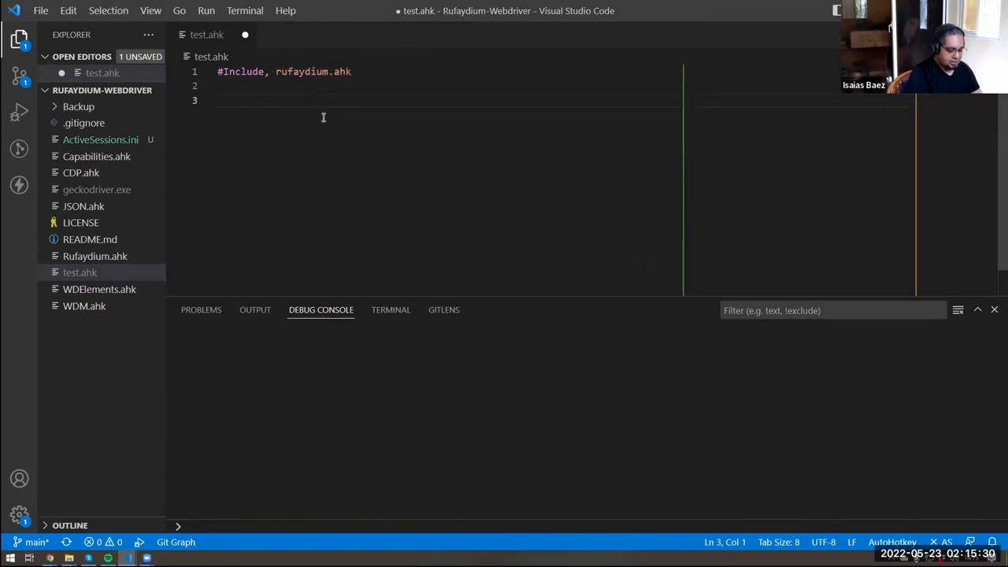
# Step: Write line 3 as ff := new rufaydium("geckodriver.exe"), replacing the typed chromedriver name
pyautogui.write('ff')
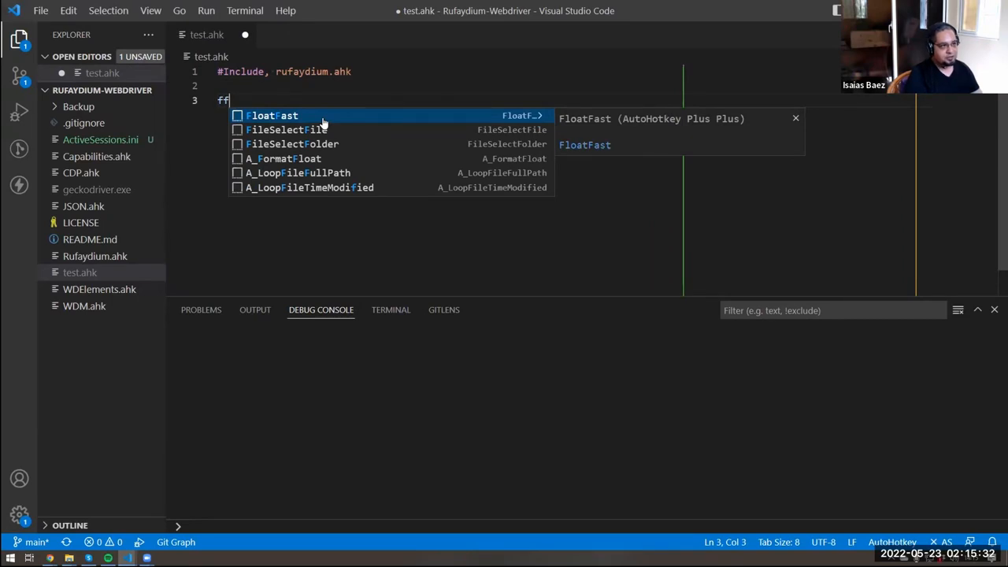
pyautogui.write(':= new')
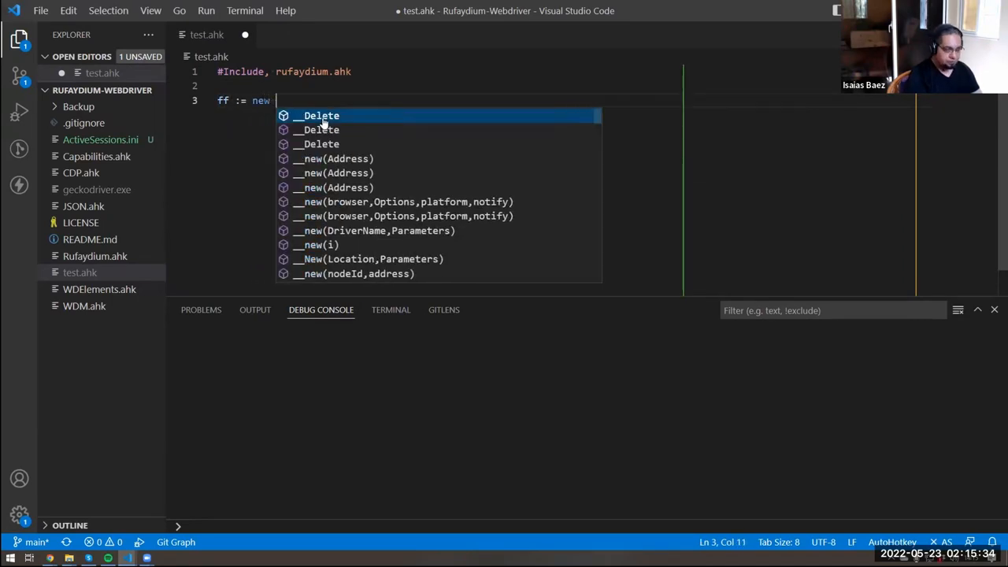
pyautogui.write('ru')
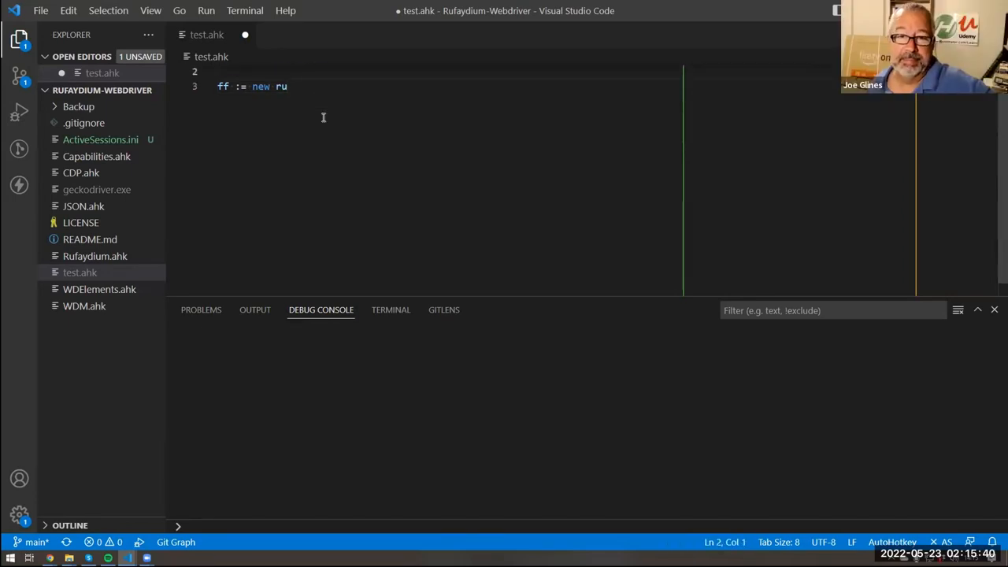
pyautogui.write('faydium(')
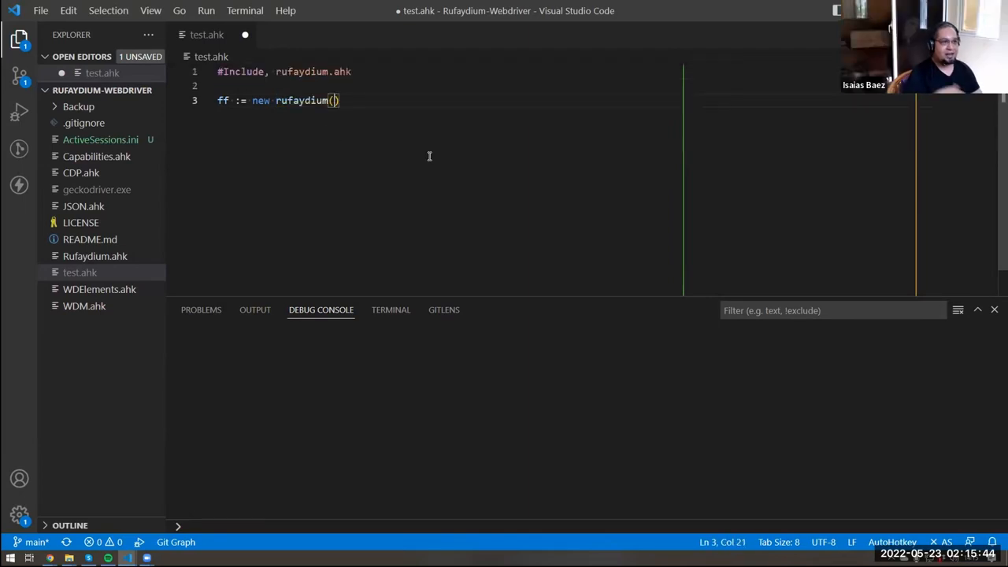
pyautogui.write('""')
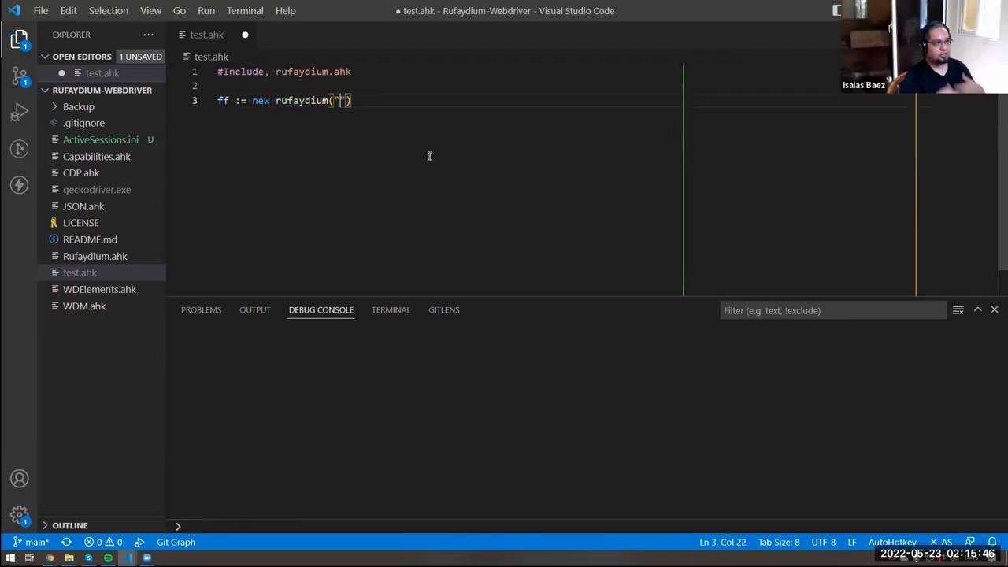
pyautogui.write('chro')
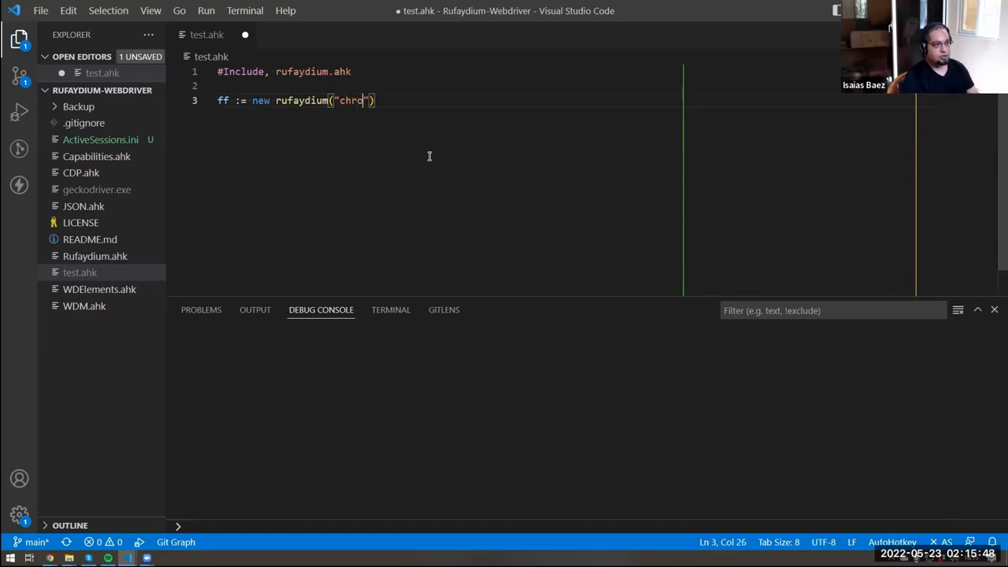
pyautogui.write('medrifver.exe')
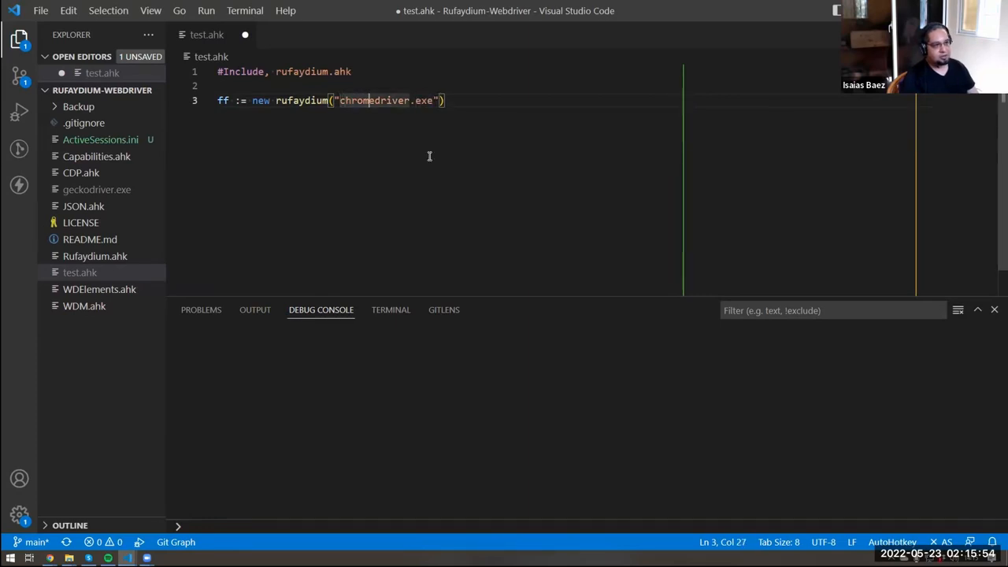
pyautogui.doubleClick(356, 100)
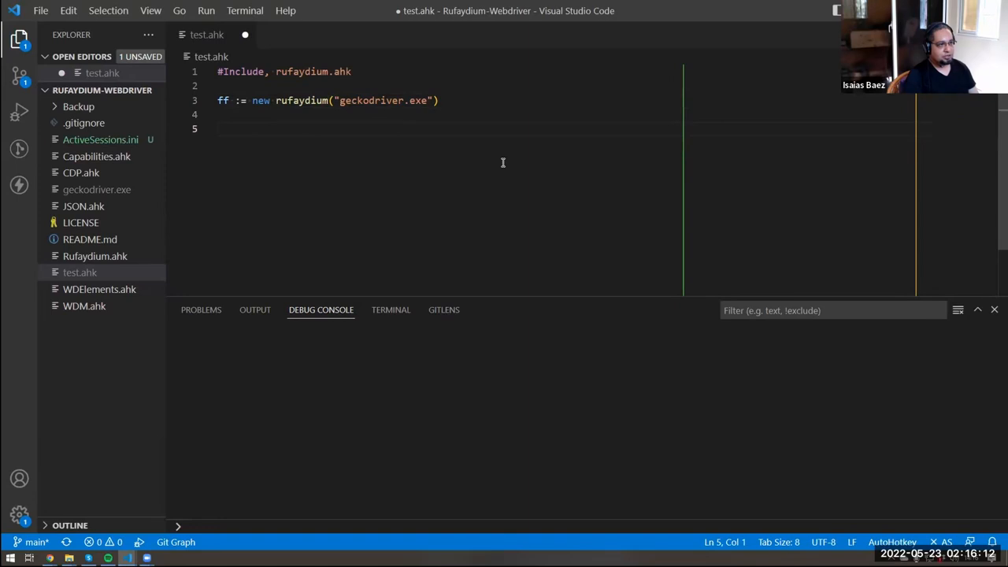
pyautogui.write('ff.n')
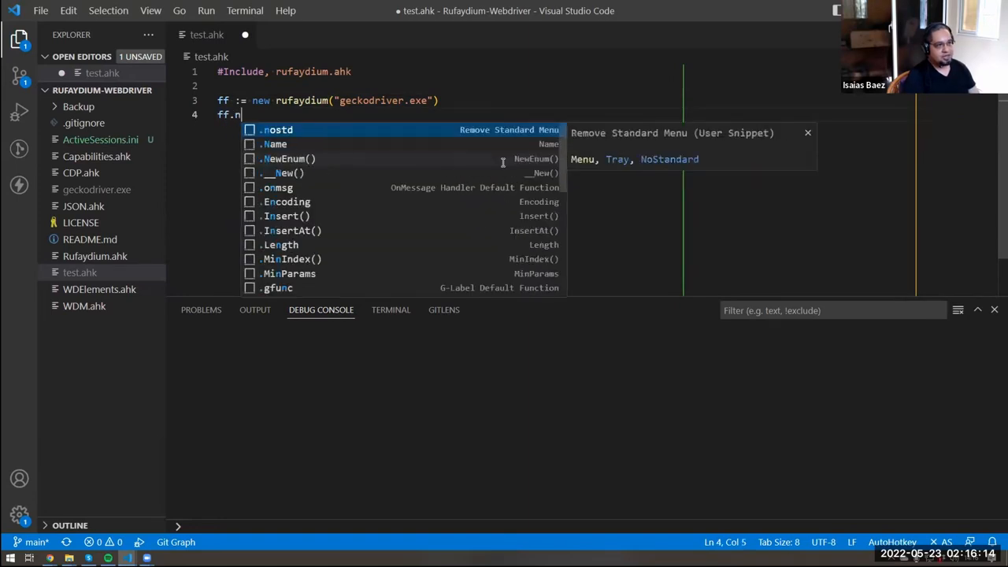
pyautogui.write('ewi')
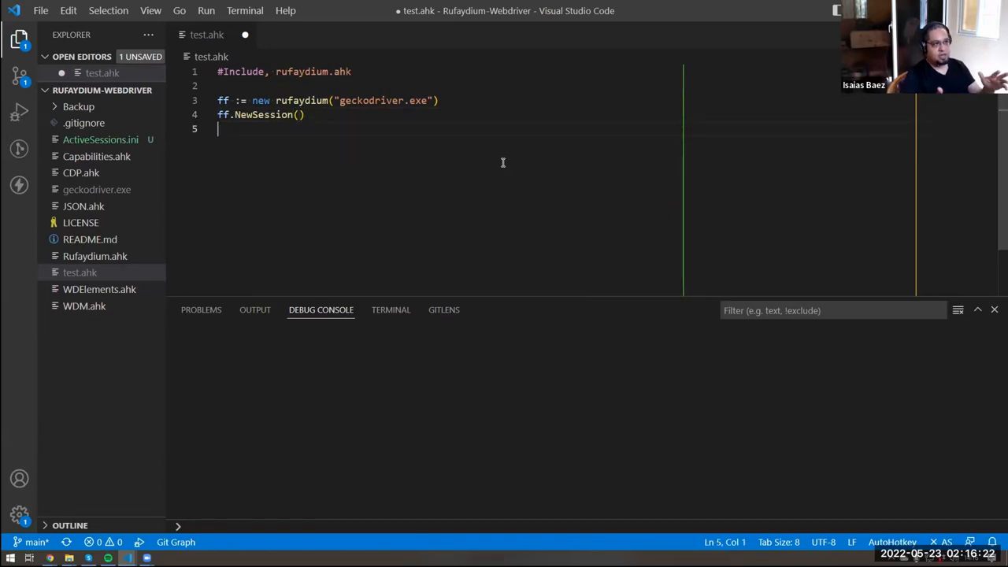
pyautogui.write('page :=')
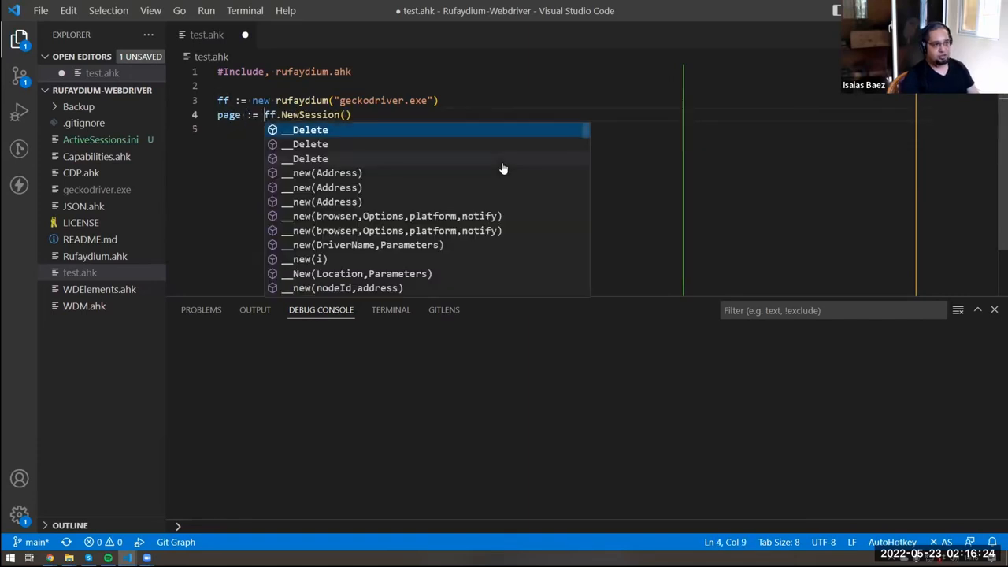
pyautogui.press('Escape')
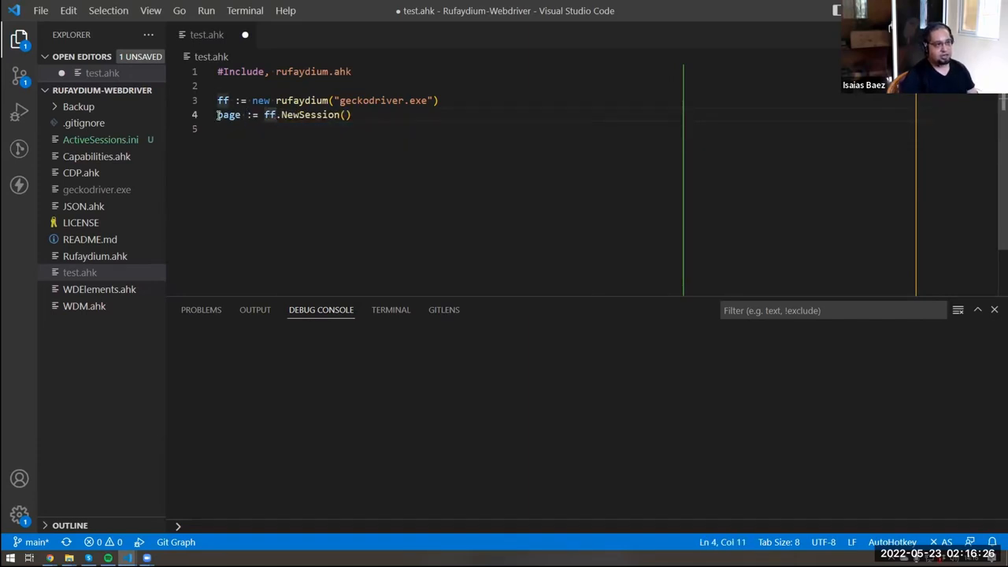
pyautogui.write('page')
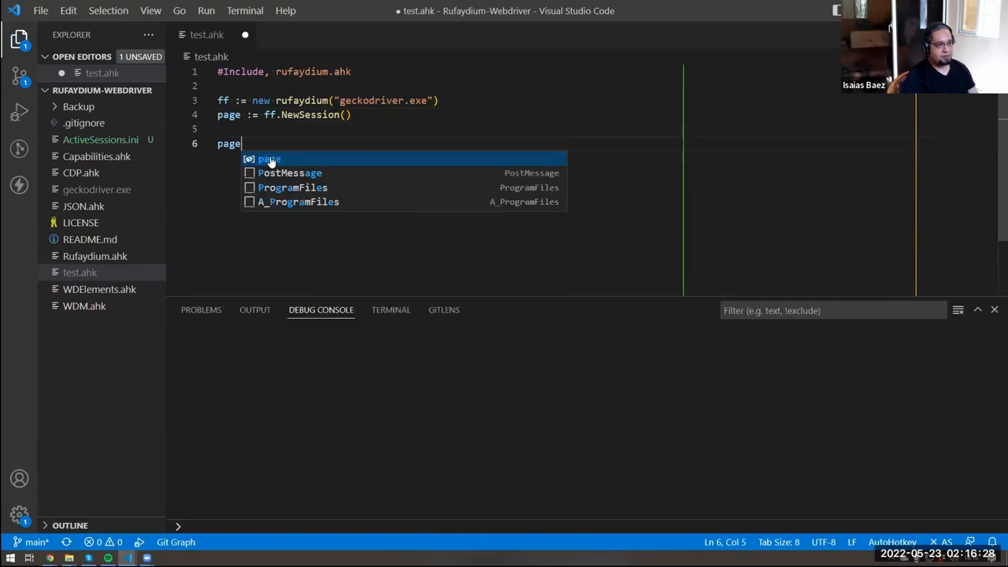
pyautogui.write('.nav')
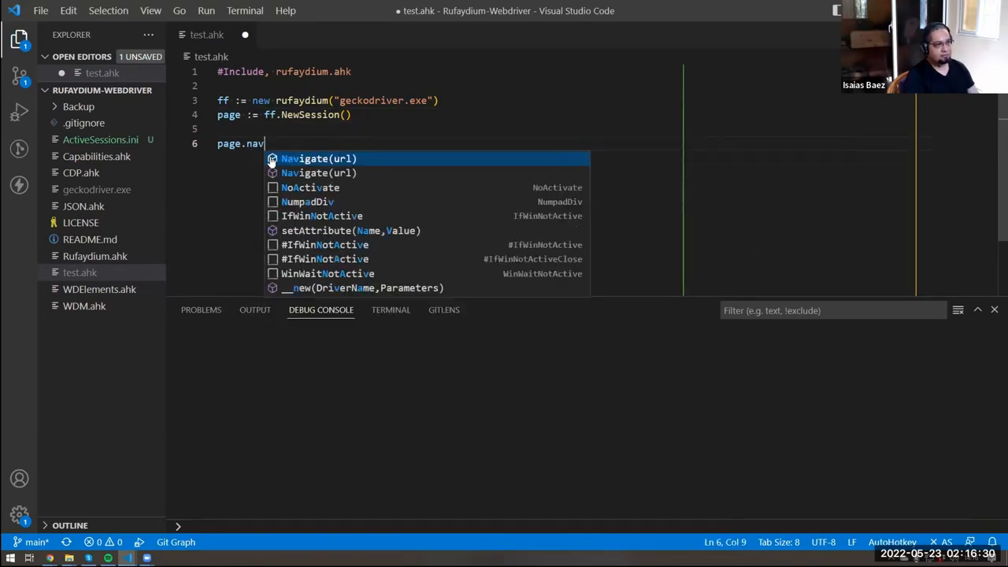
pyautogui.write('igate()')
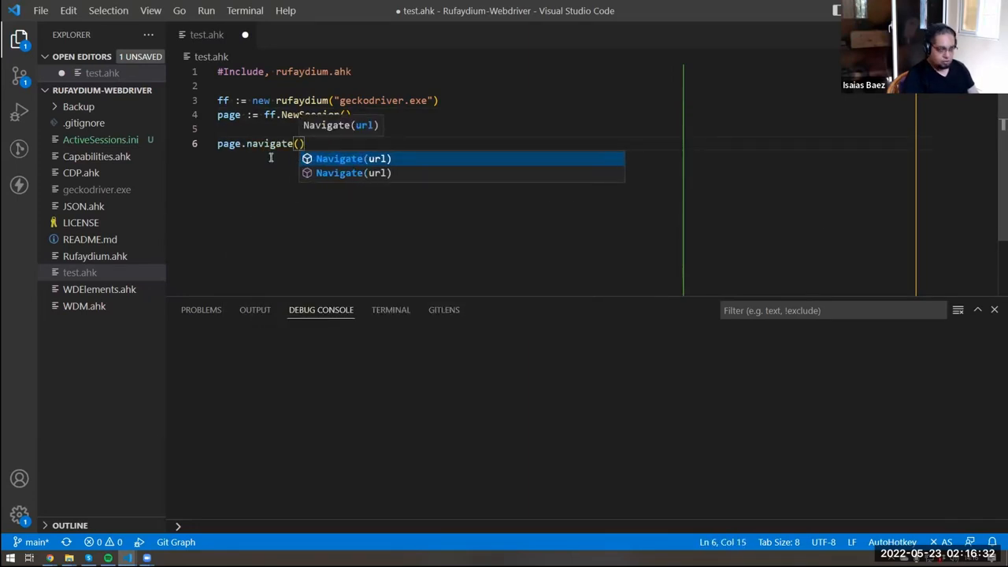
pyautogui.write('"www.the-automator.com')
pyautogui.write('page.')
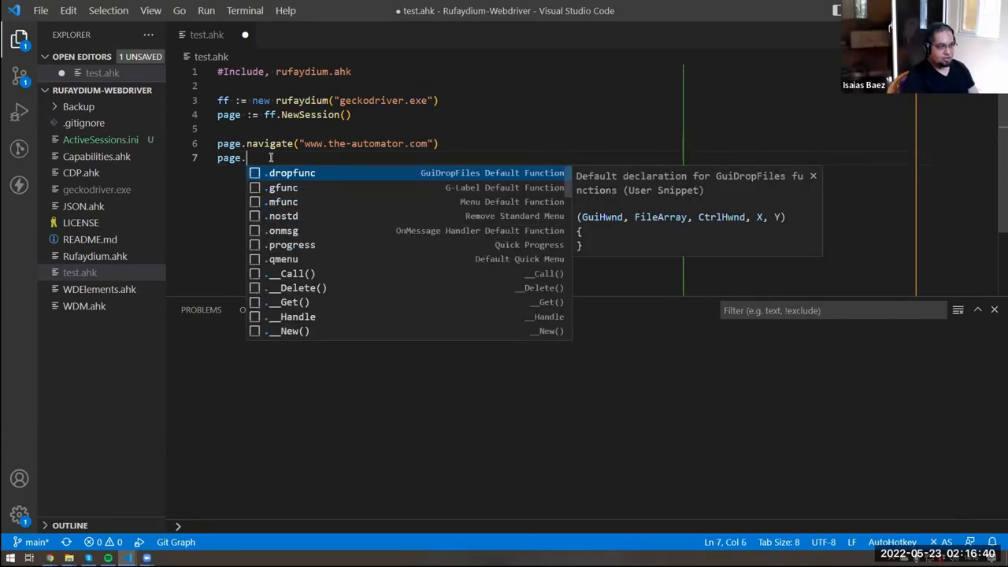
# Step: Finish the script with page.quit() and a return line
pyautogui.write('quit(_')
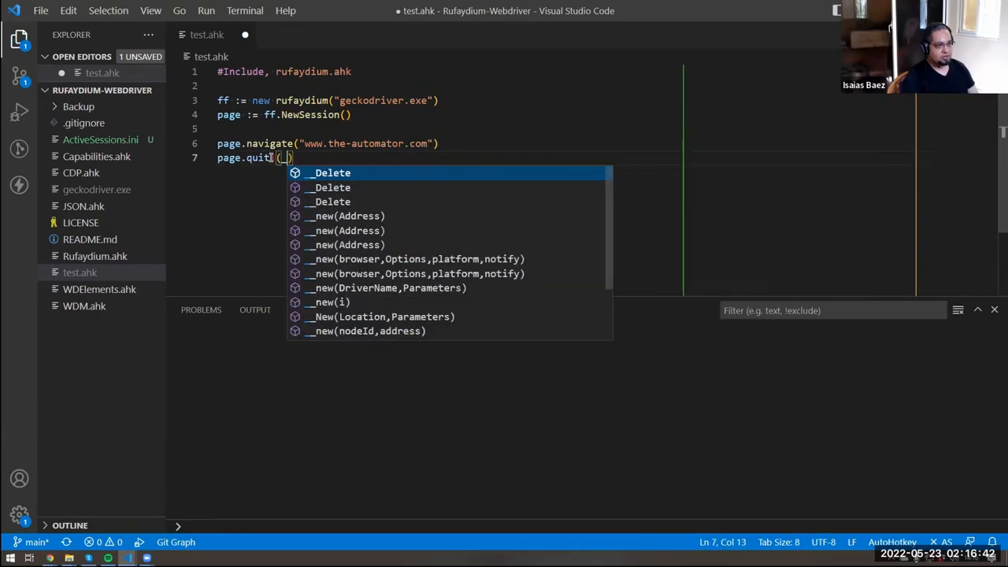
pyautogui.press('Escape')
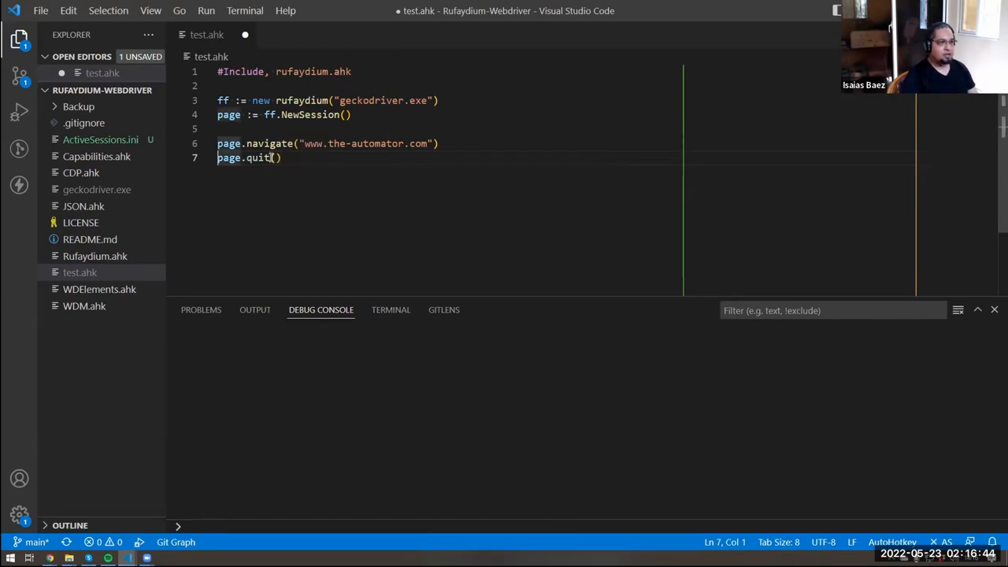
pyautogui.write('return')
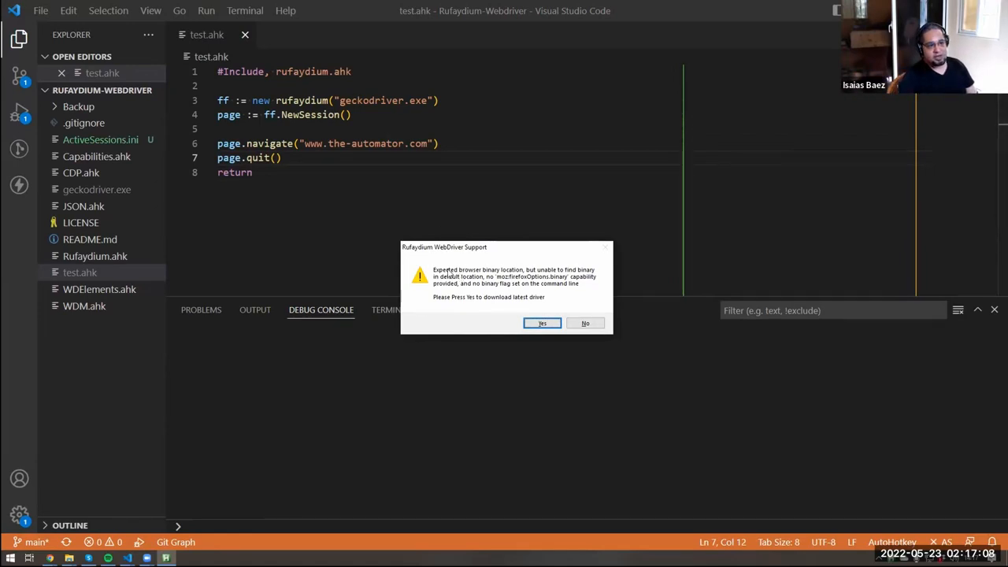
pyautogui.moveTo(518, 275)
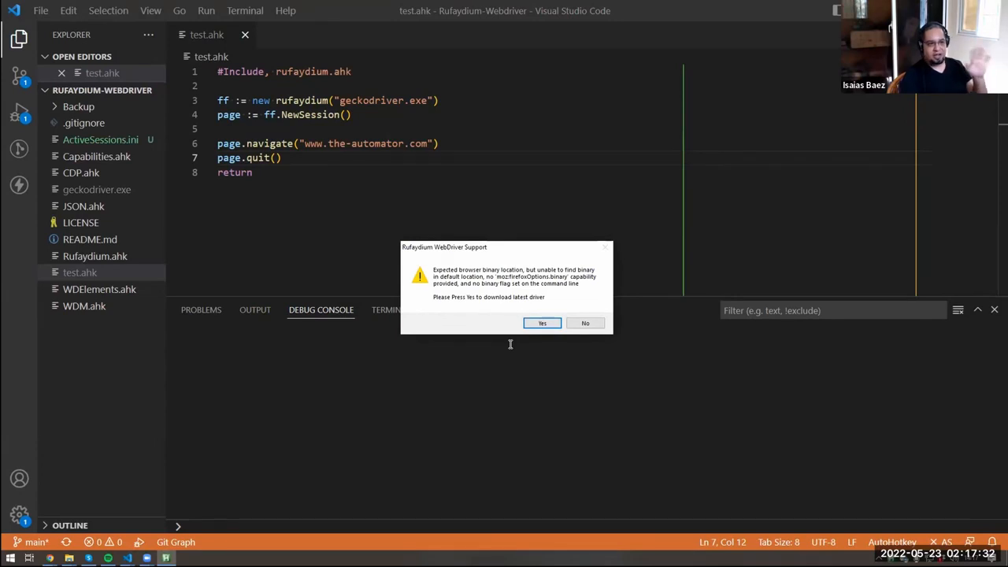
pyautogui.moveTo(512, 340)
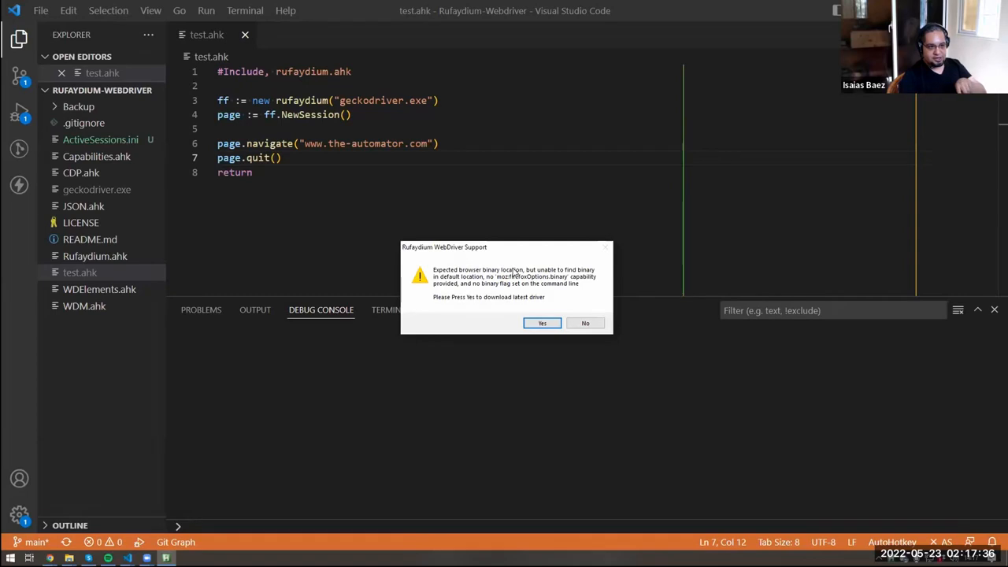
pyautogui.moveTo(502, 295)
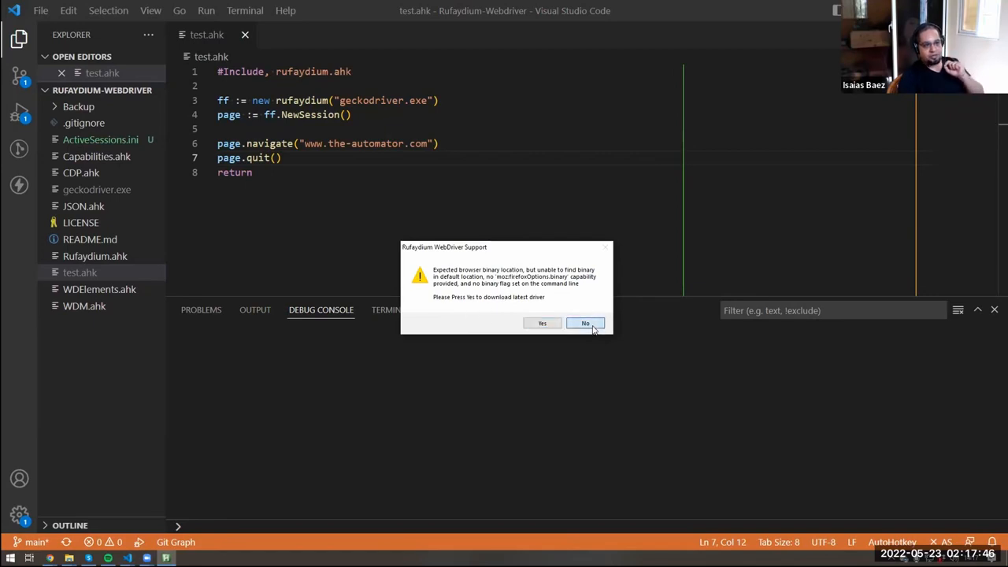
# Step: Decline the Rufaydium offer to download the latest driver
pyautogui.click(585, 323)
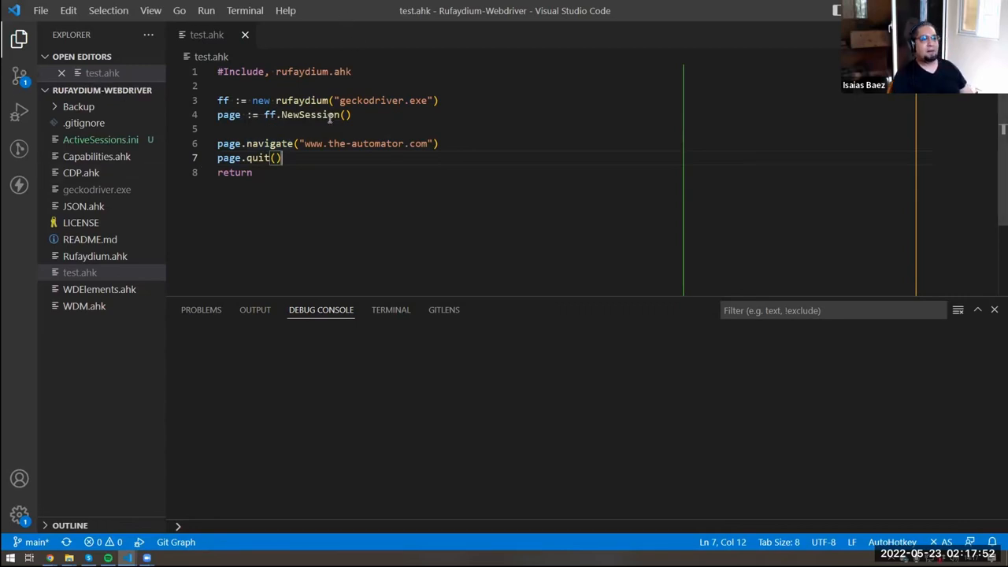
# Step: Put empty quotes inside NewSession() as the binary argument, then go to drive C:
pyautogui.click(347, 115)
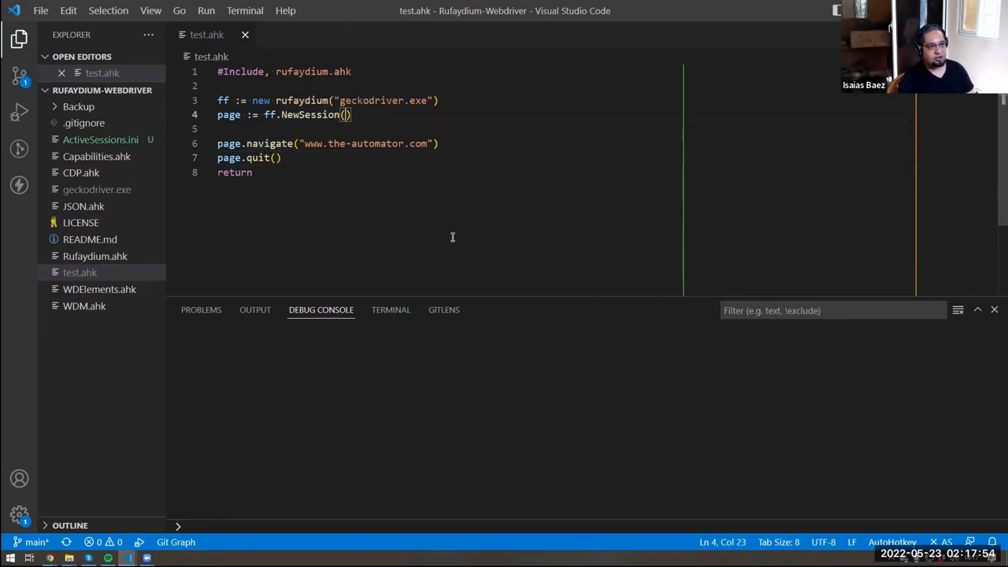
pyautogui.write('""')
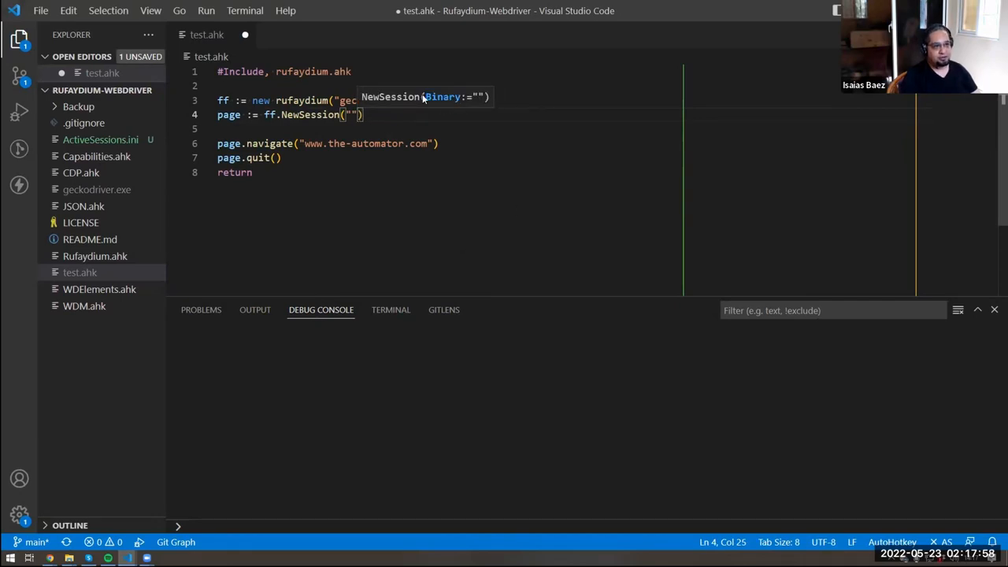
pyautogui.write('T')
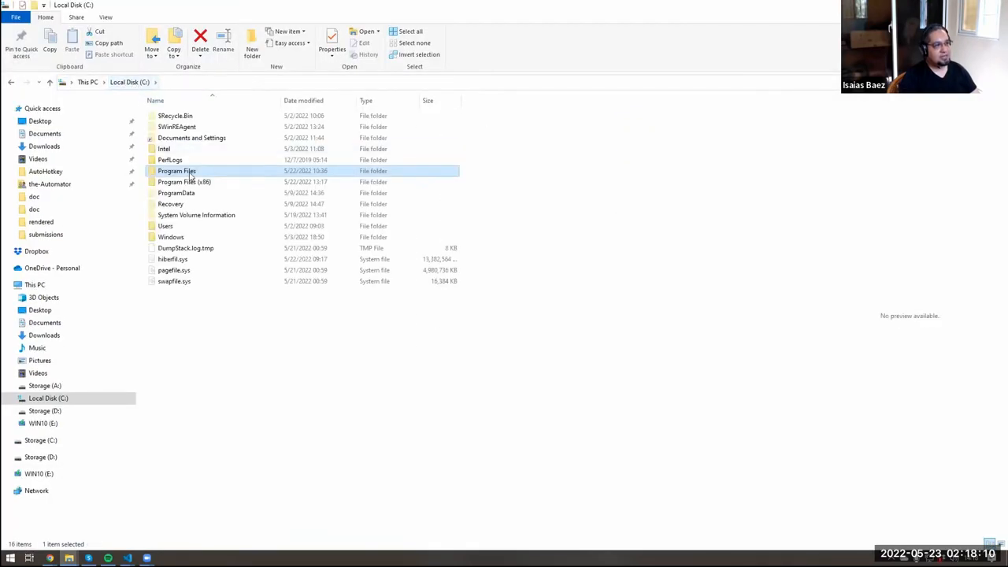
# Step: Browse to C:\Program Files\Mozilla Firefox and take the firefox.exe path back to the script
pyautogui.doubleClick(176, 171)
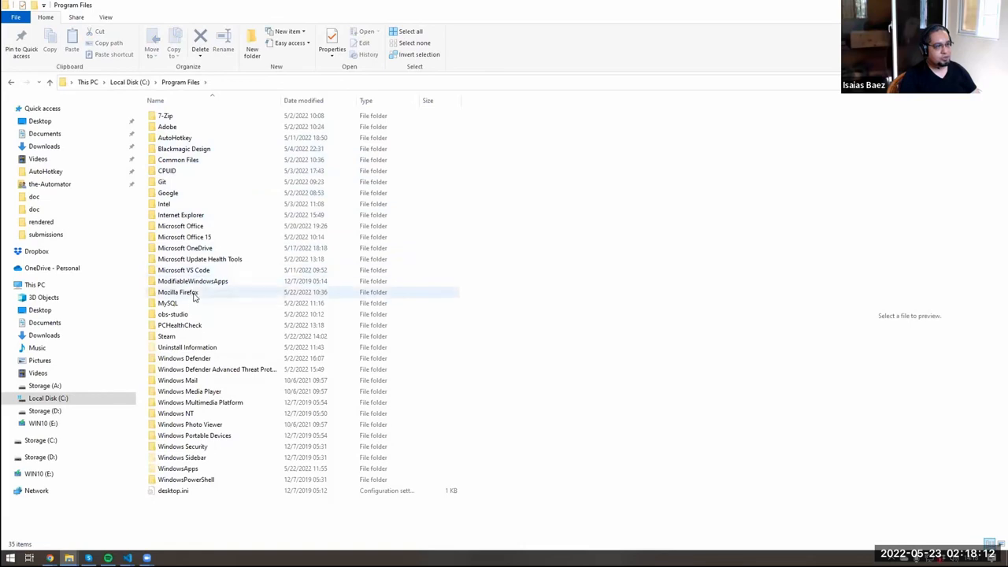
pyautogui.doubleClick(178, 293)
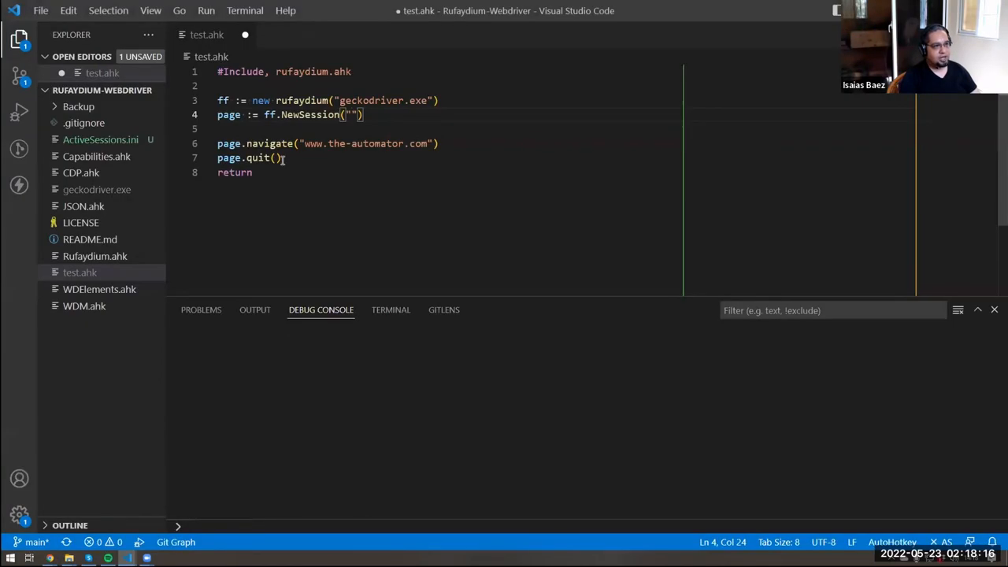
pyautogui.write('C:\\Program Files\\Mozilla Firefox\\')
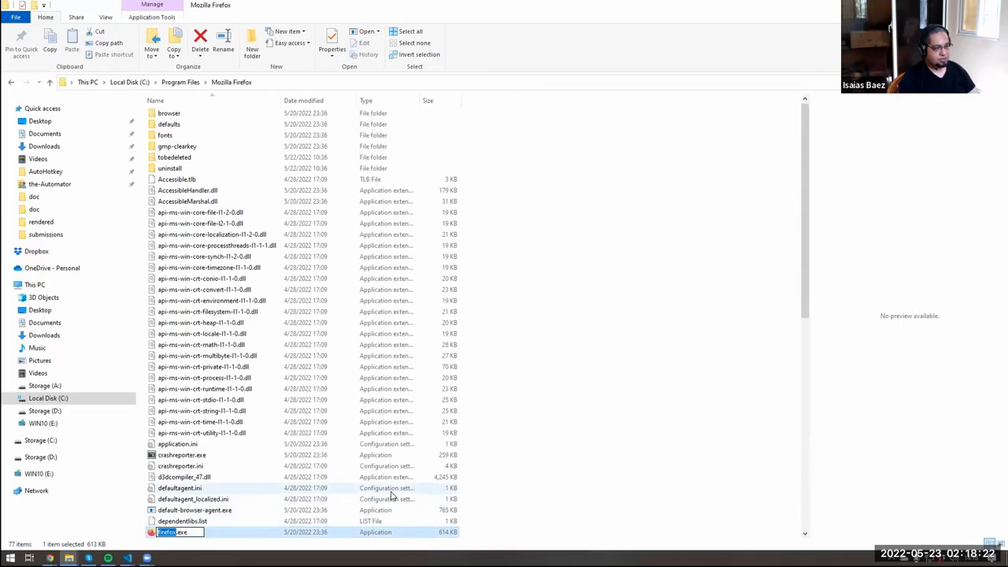
pyautogui.press('alt+tab')
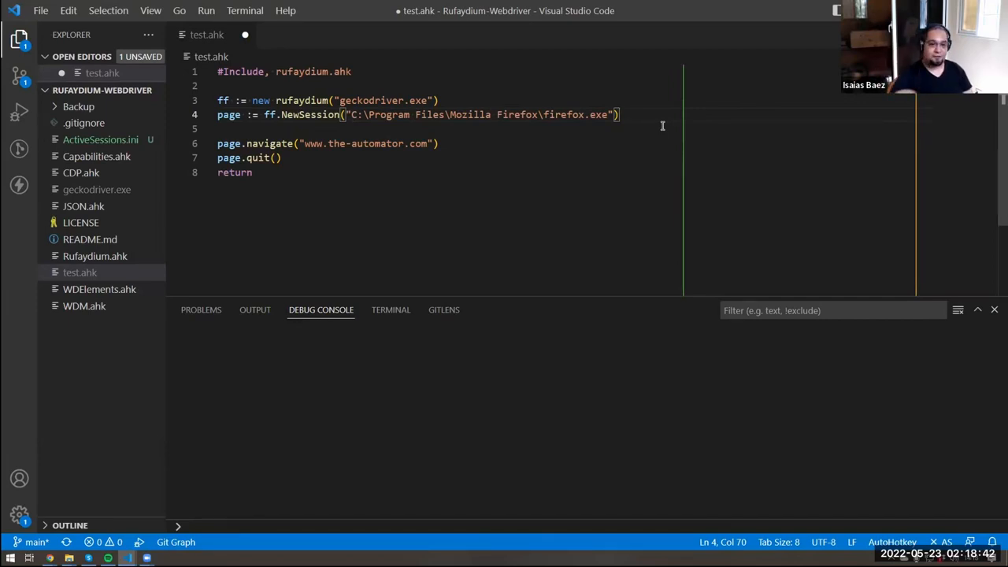
pyautogui.moveTo(559, 70)
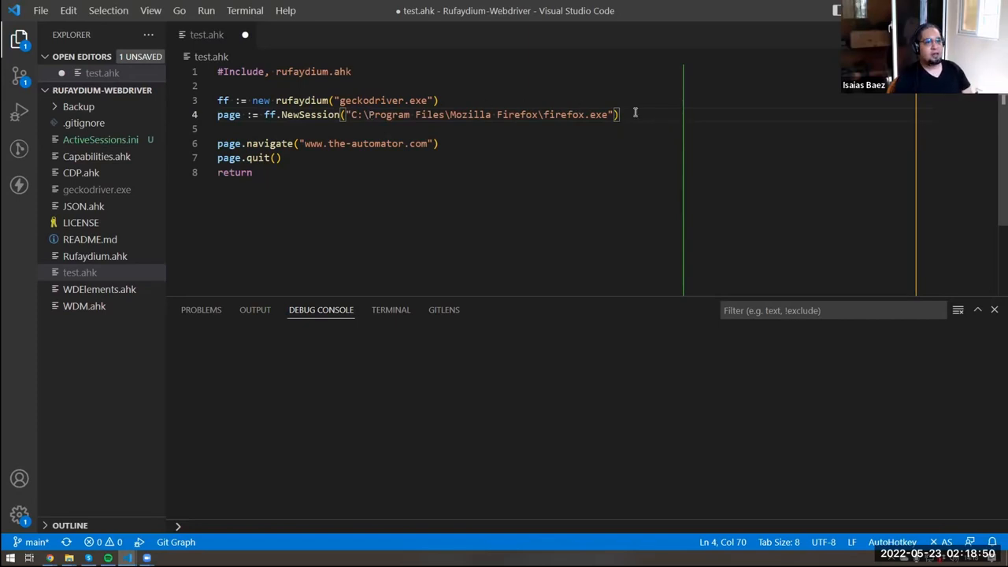
pyautogui.press('ctrl+s')
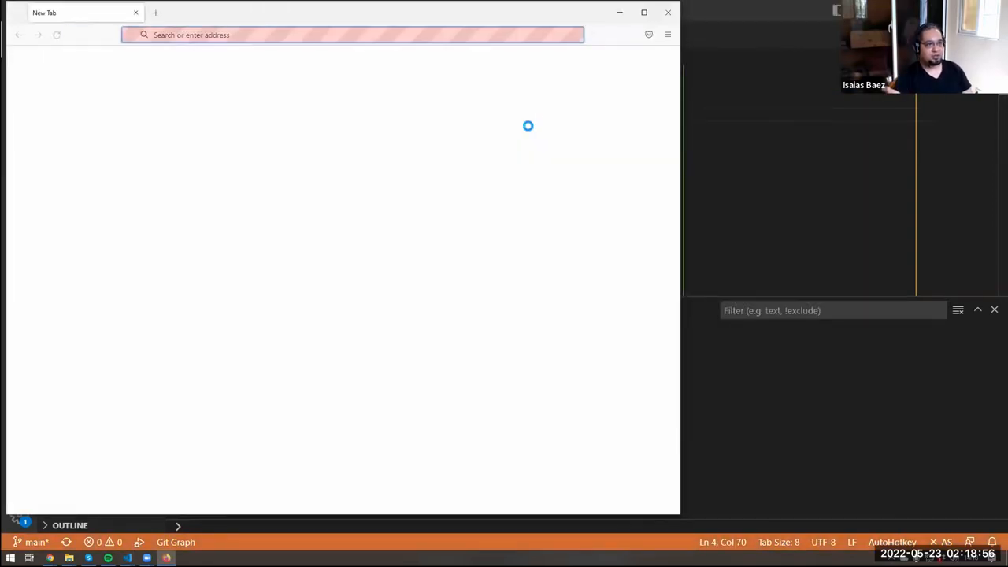
pyautogui.write('https://www.the-automator.com')
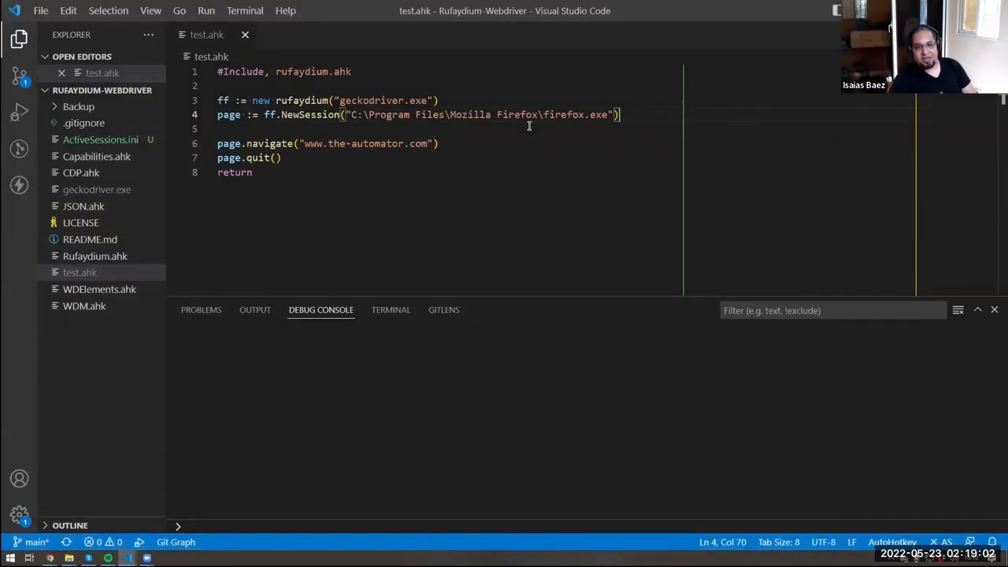
# Step: Change page.quit() to msgbox % page.querySelectorAll("div").Length, run it, and dismiss the count
pyautogui.click(439, 144)
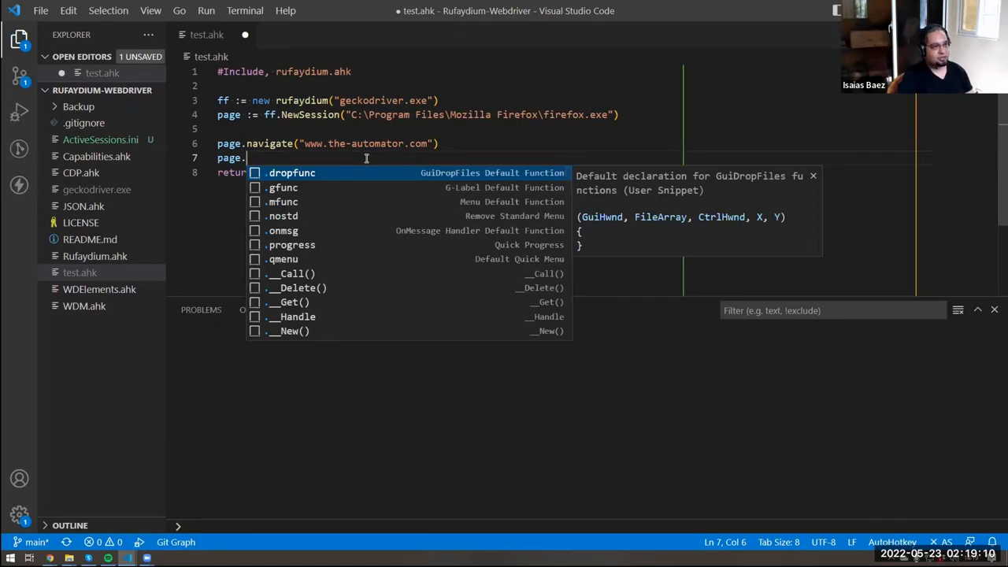
pyautogui.write('queryselectorAll("d')
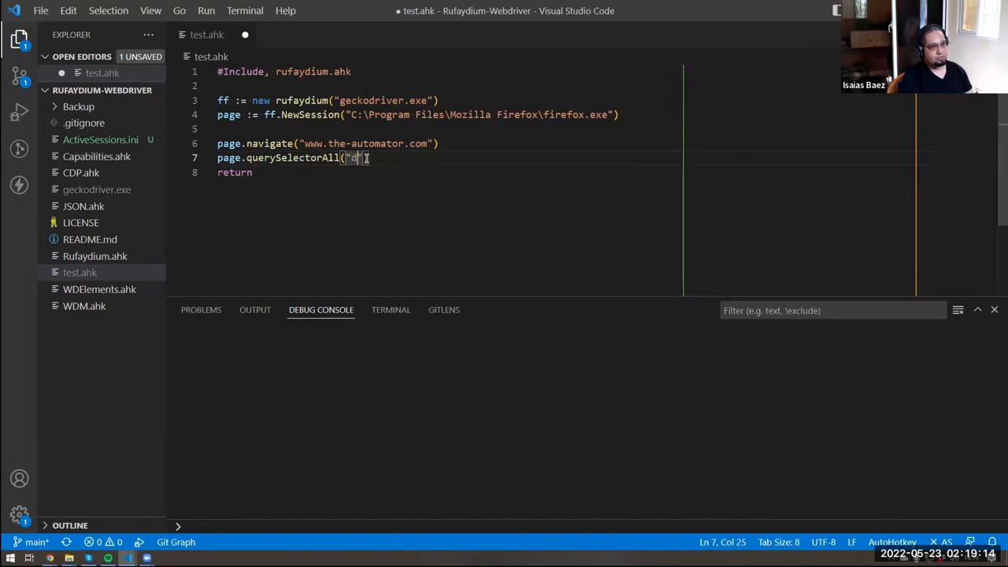
pyautogui.write('iv").l')
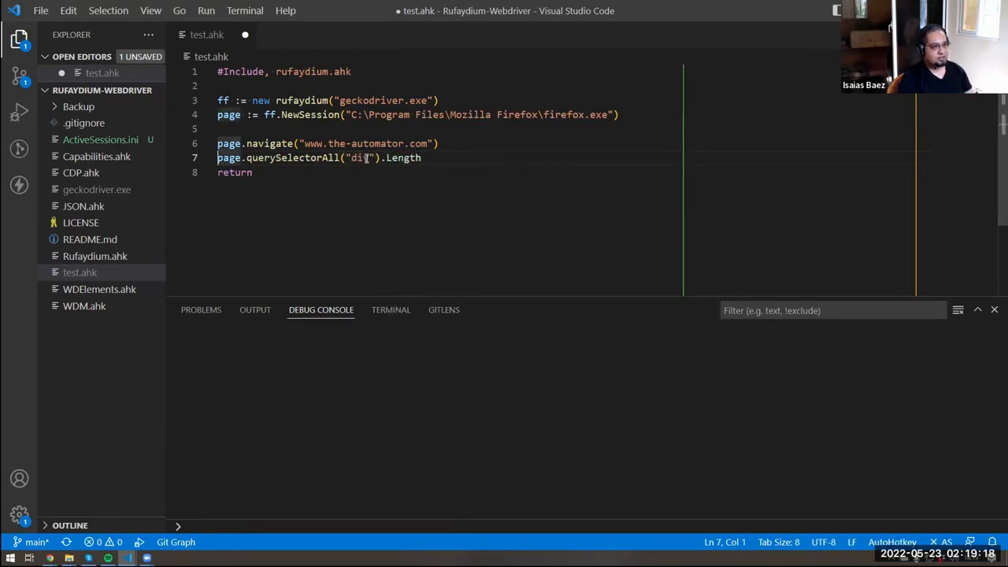
pyautogui.write('msgbox %')
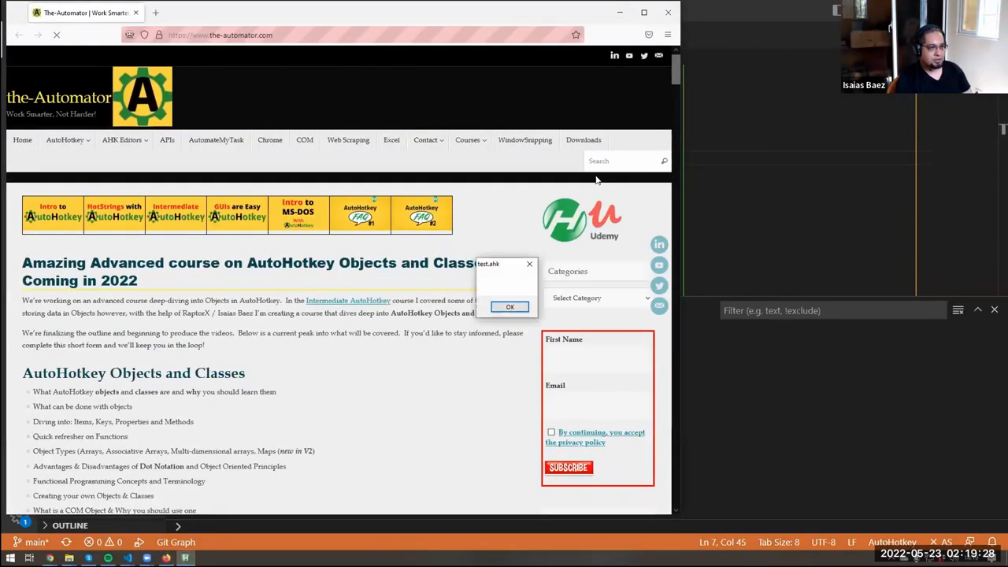
pyautogui.click(510, 306)
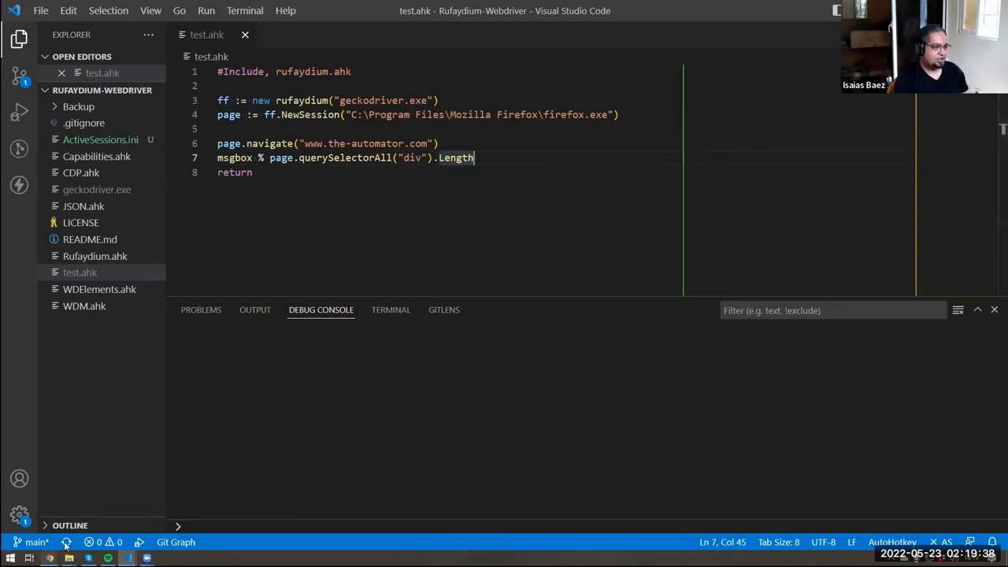
# Step: Select the "div" selector in the querySelectorAll call on line 7
pyautogui.doubleClick(411, 157)
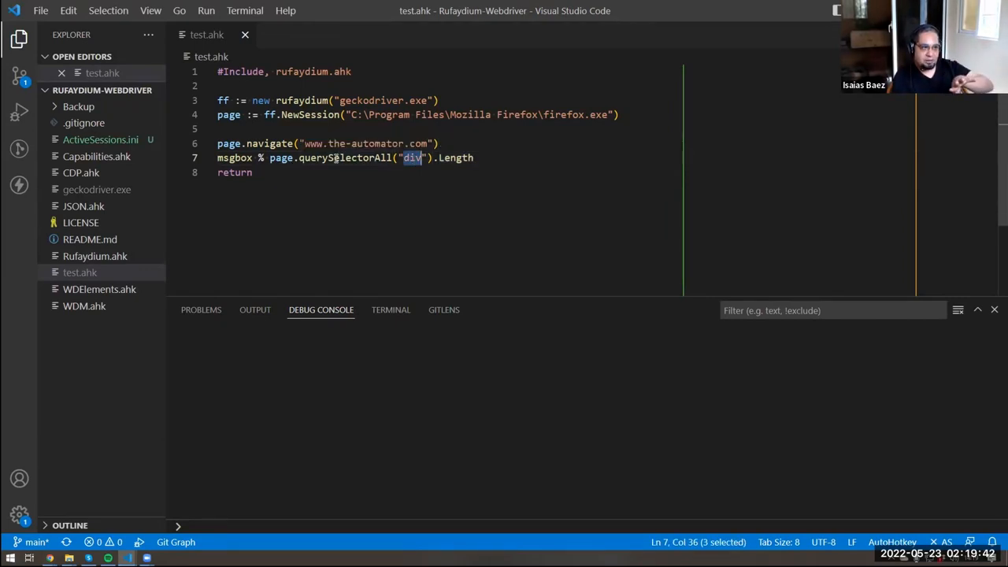
pyautogui.doubleClick(344, 157)
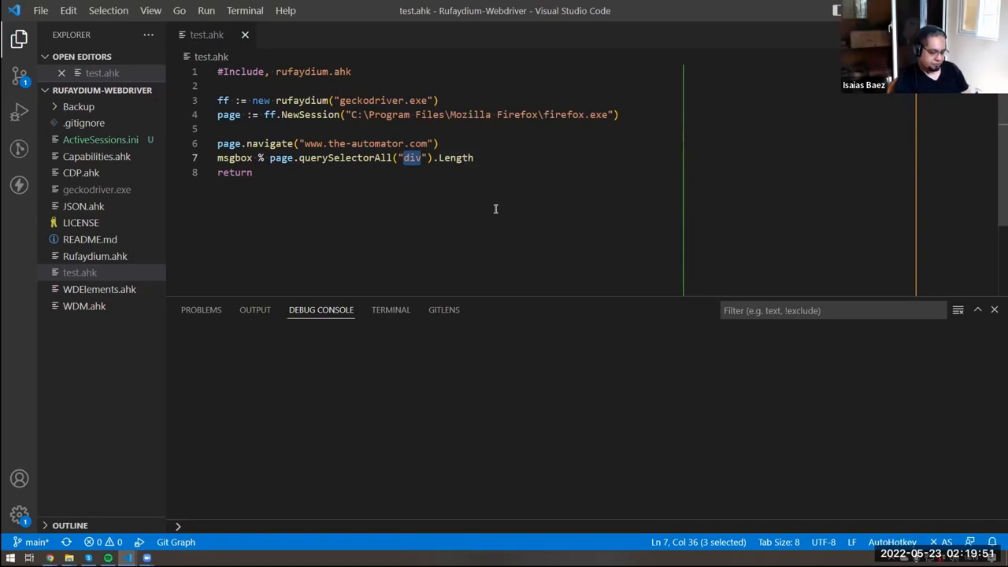
# Step: Rewrite line 7 to set the first ".s" element's value to "test"
pyautogui.write('s')
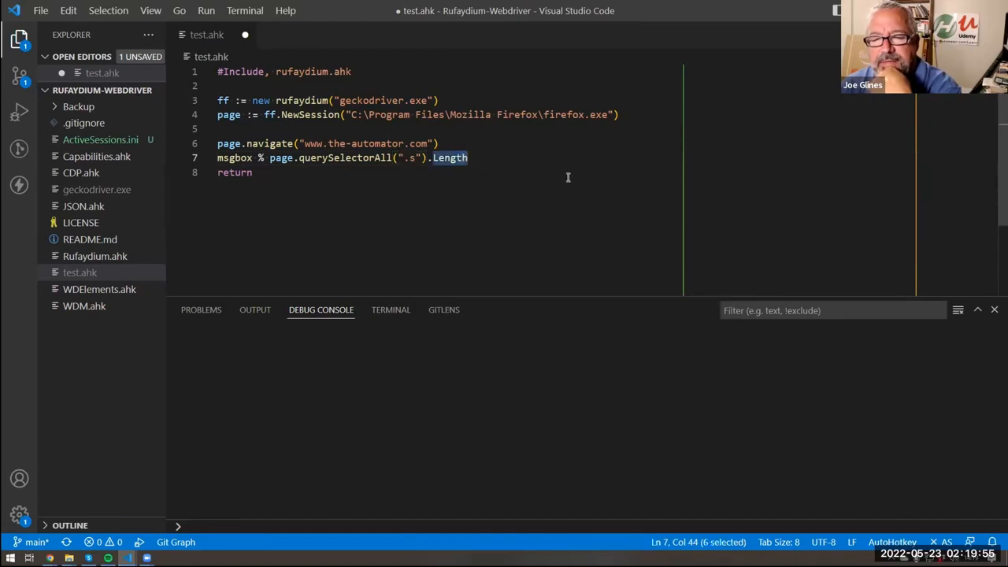
pyautogui.write('[]')
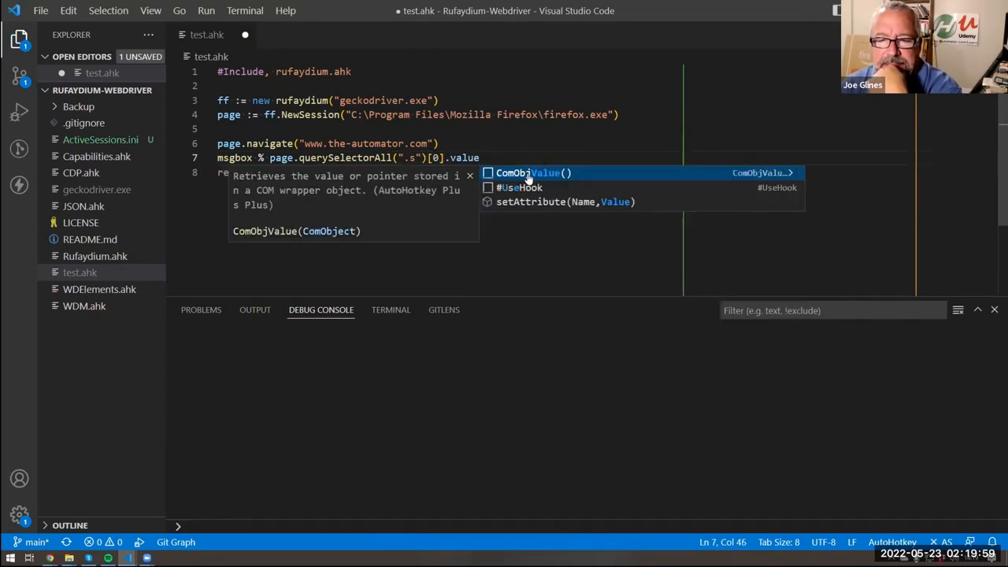
pyautogui.write('inner')
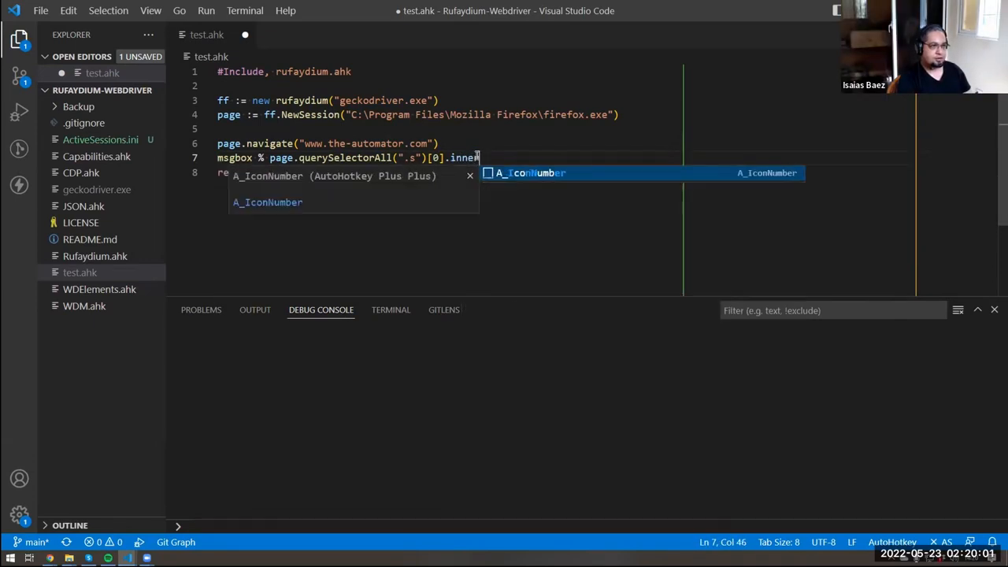
pyautogui.write('Tex')
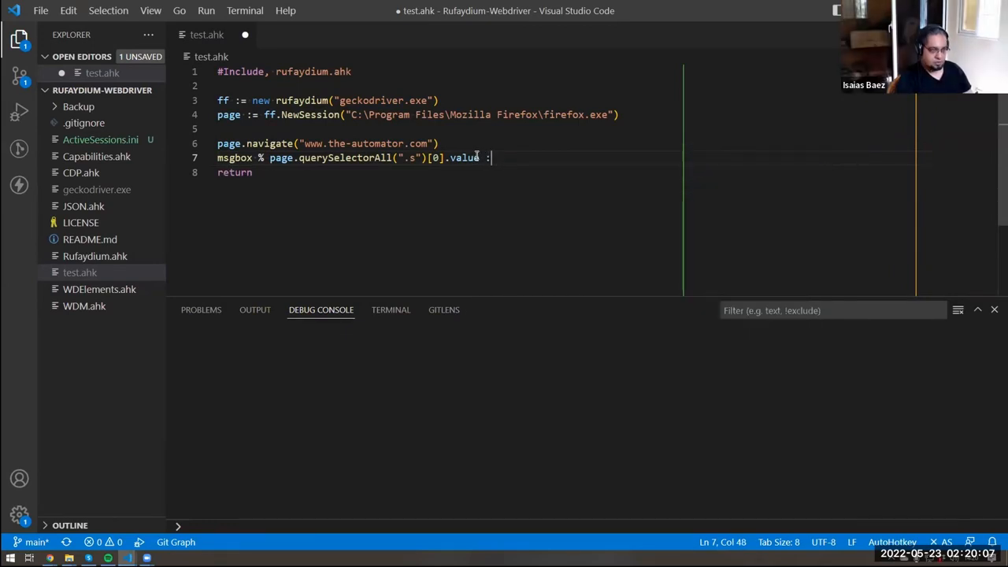
pyautogui.write('= "test"')
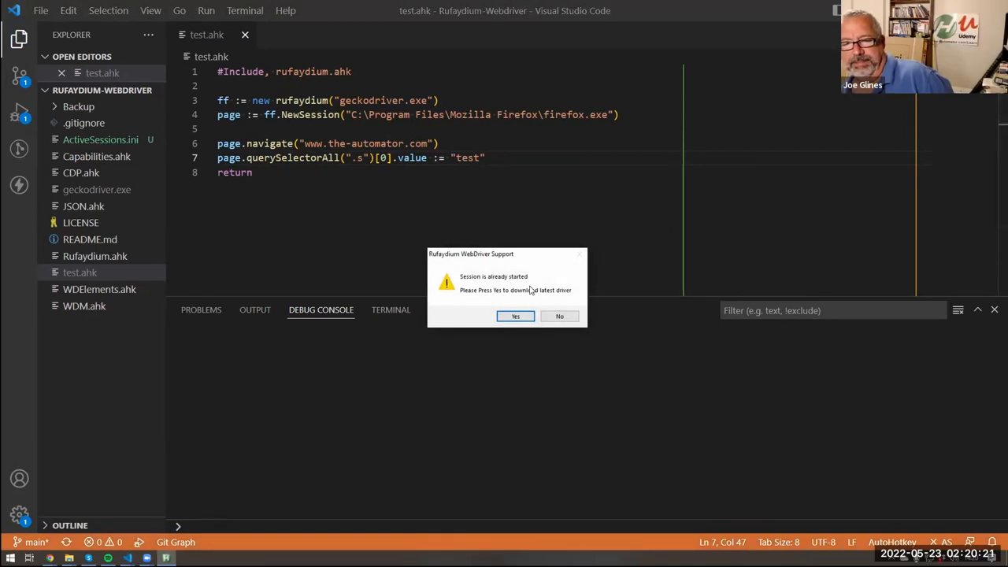
# Step: Accept the driver download, dismiss the failure message, then decline the repeated prompt
pyautogui.click(515, 316)
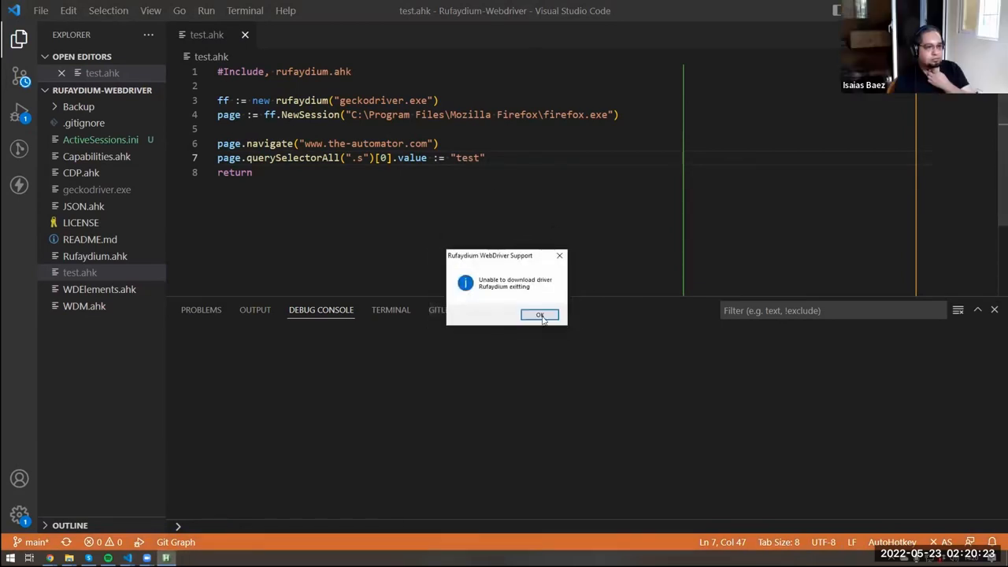
pyautogui.click(540, 315)
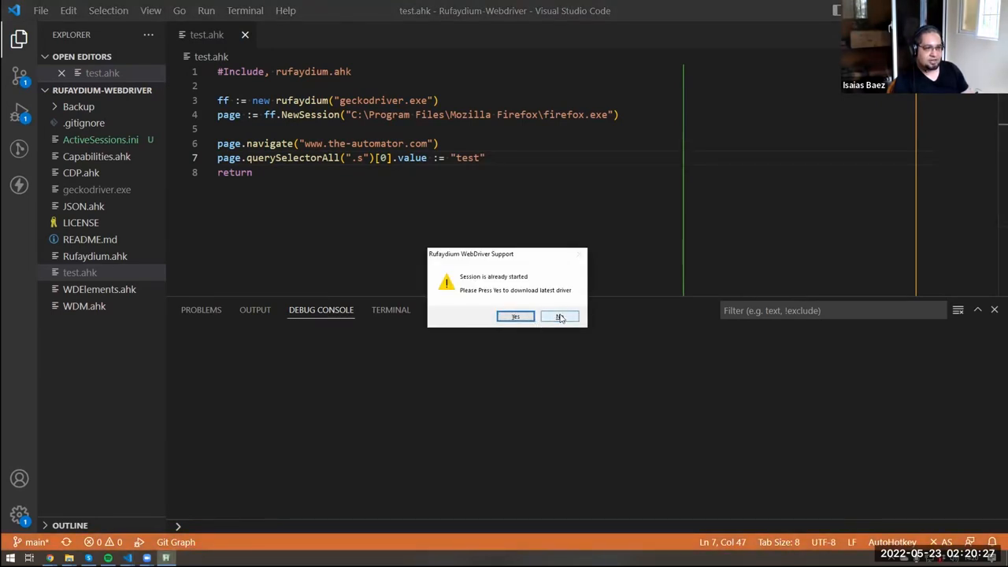
pyautogui.click(560, 316)
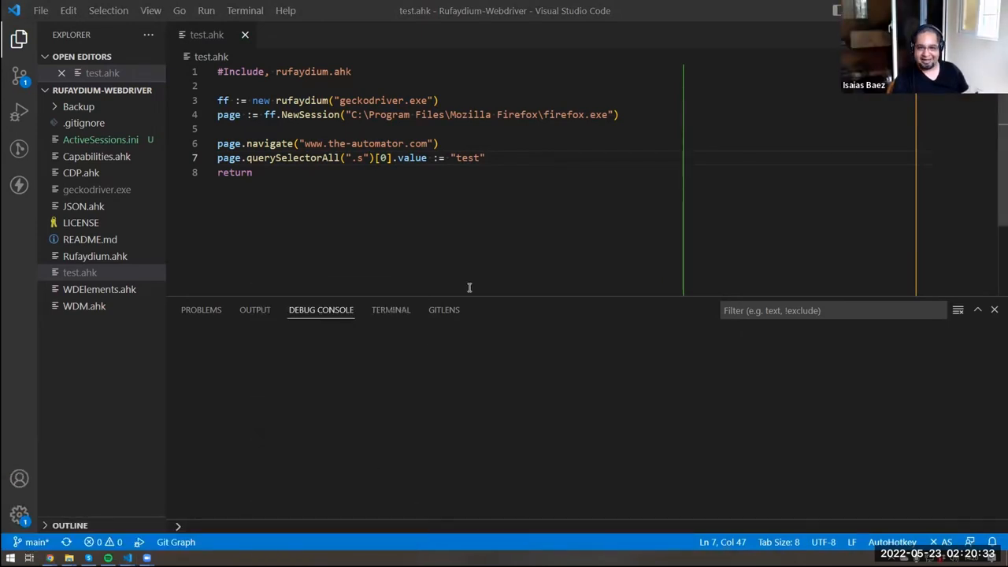
pyautogui.moveTo(467, 216)
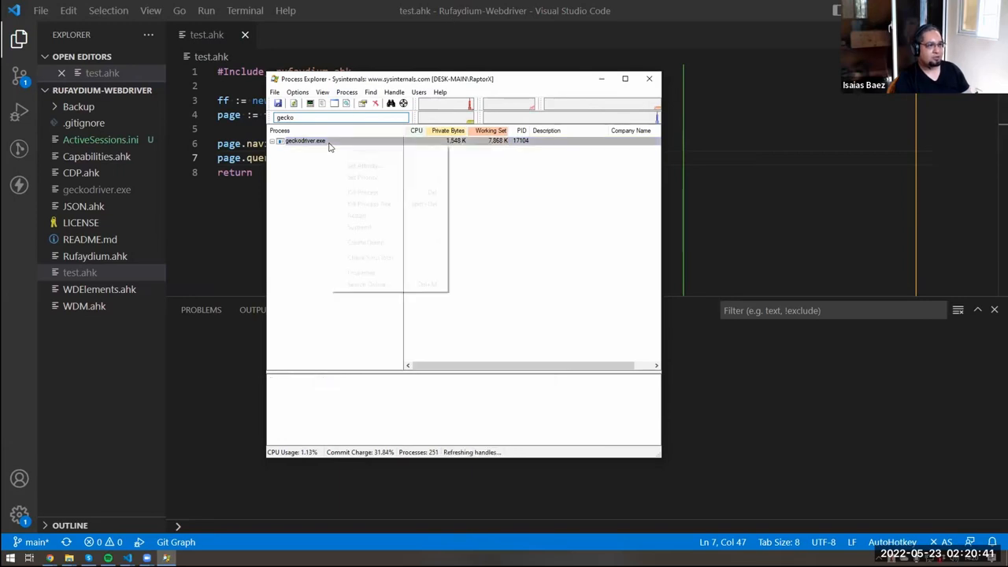
# Step: Kill the geckodriver.exe process and minimize Process Explorer
pyautogui.rightClick(305, 140)
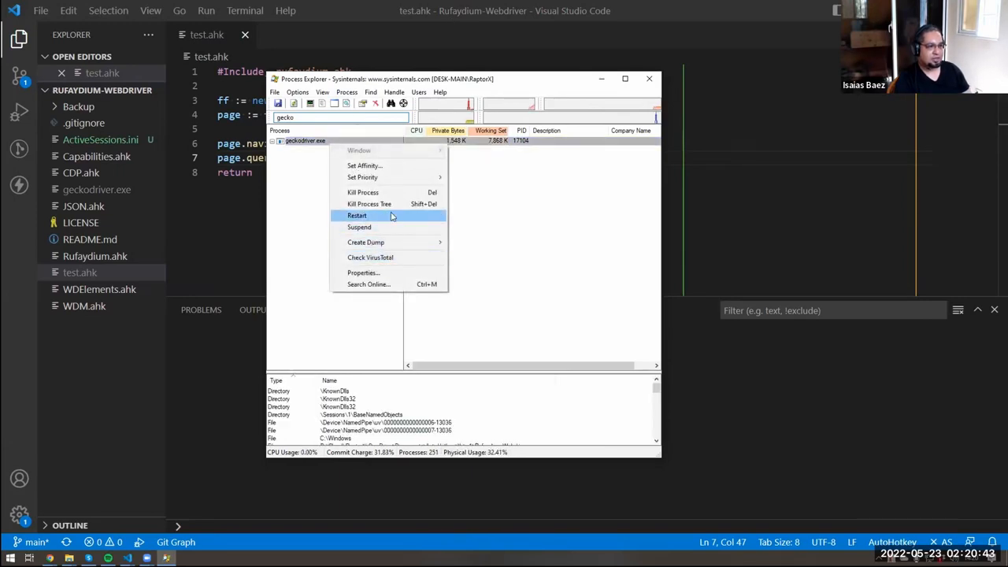
pyautogui.click(356, 215)
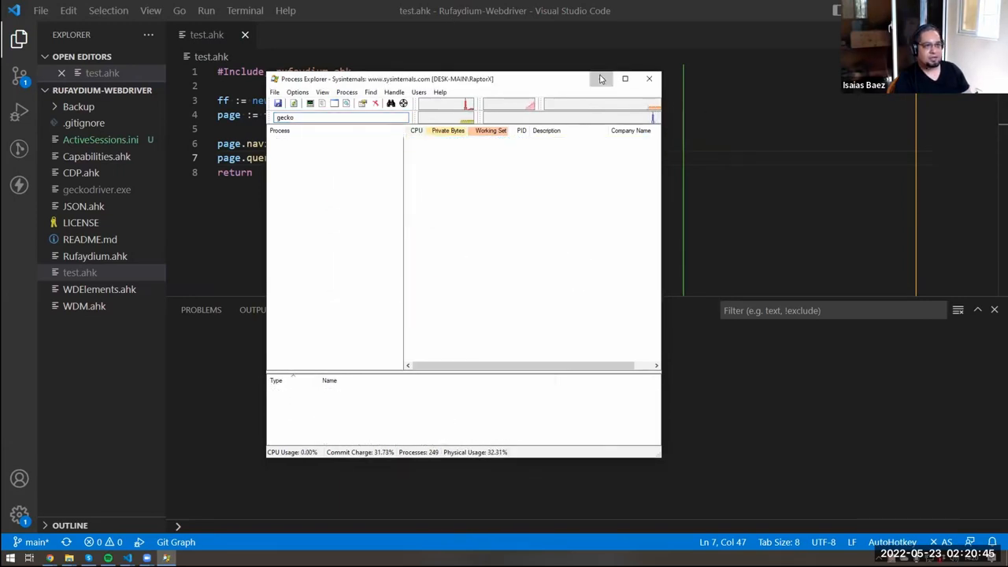
pyautogui.click(649, 79)
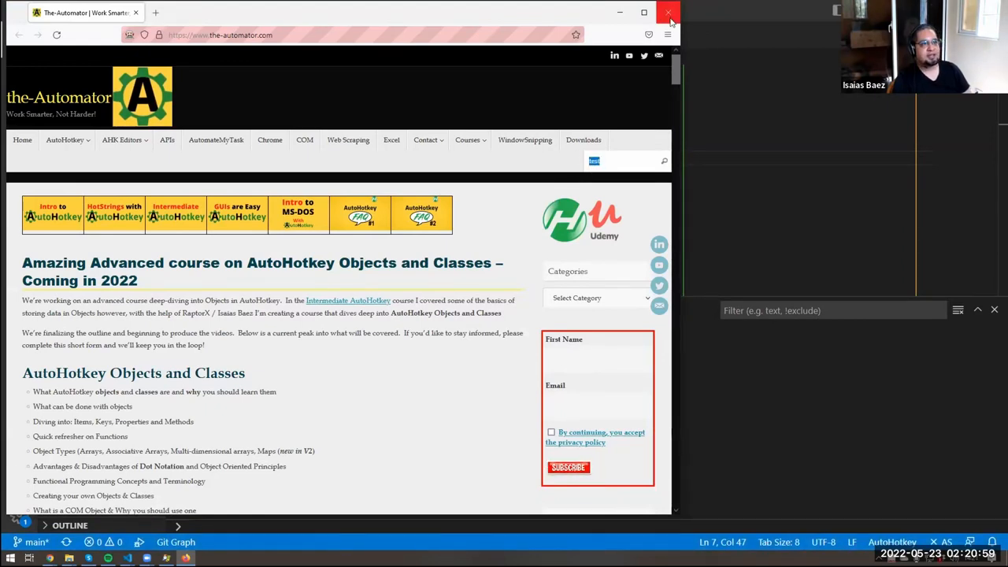
pyautogui.moveTo(228, 37)
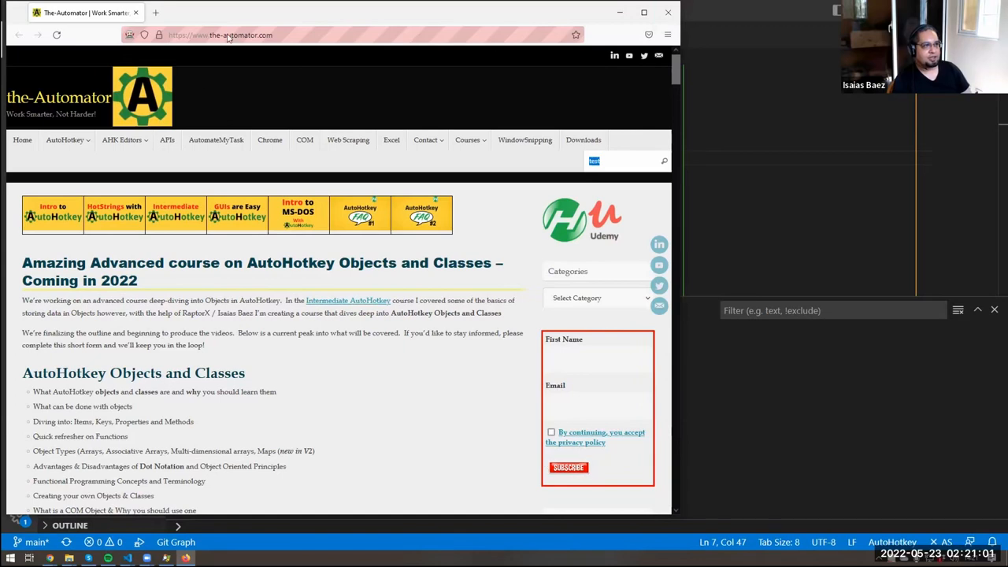
pyautogui.moveTo(668, 12)
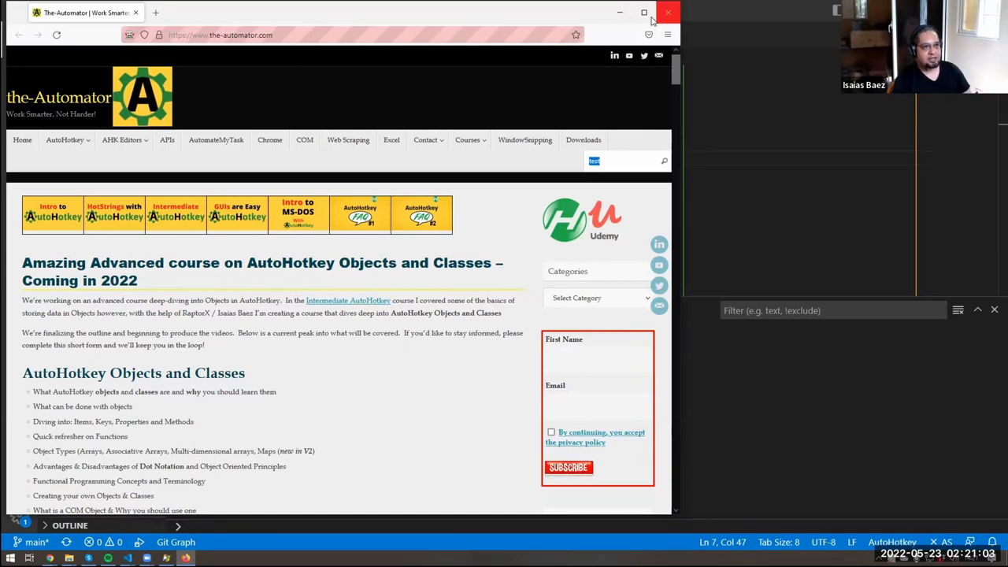
# Step: Close the automated Firefox window showing 'test' on the-automator.com
pyautogui.click(668, 13)
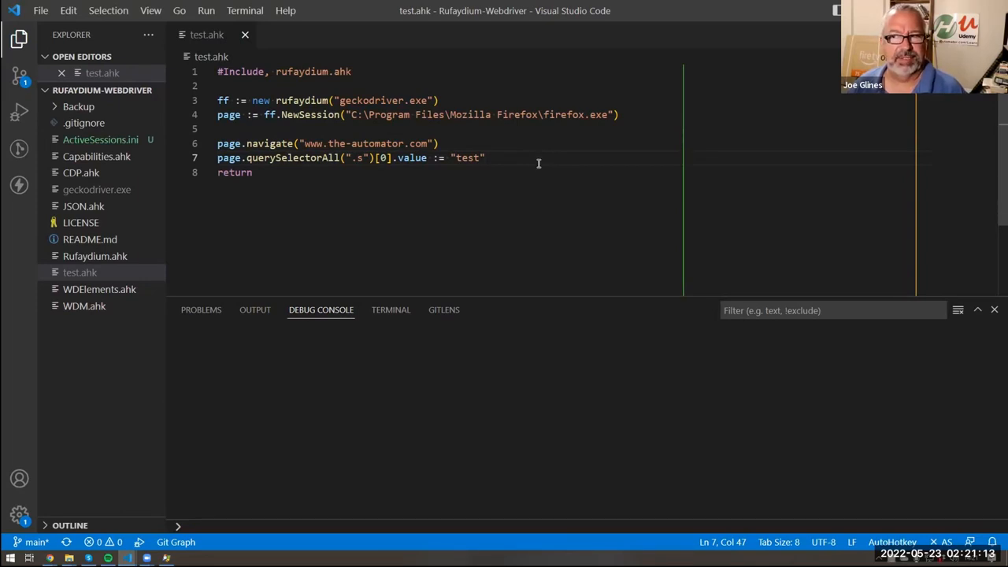
pyautogui.moveTo(323, 226)
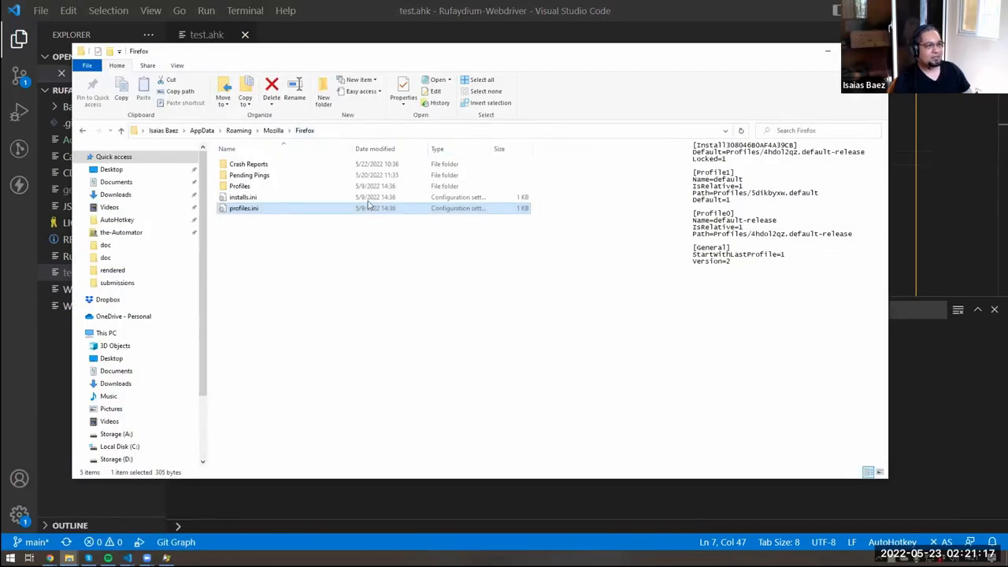
# Step: Inspect the Profiles folder, then open profiles.ini from the Firefox folder in Code
pyautogui.doubleClick(239, 186)
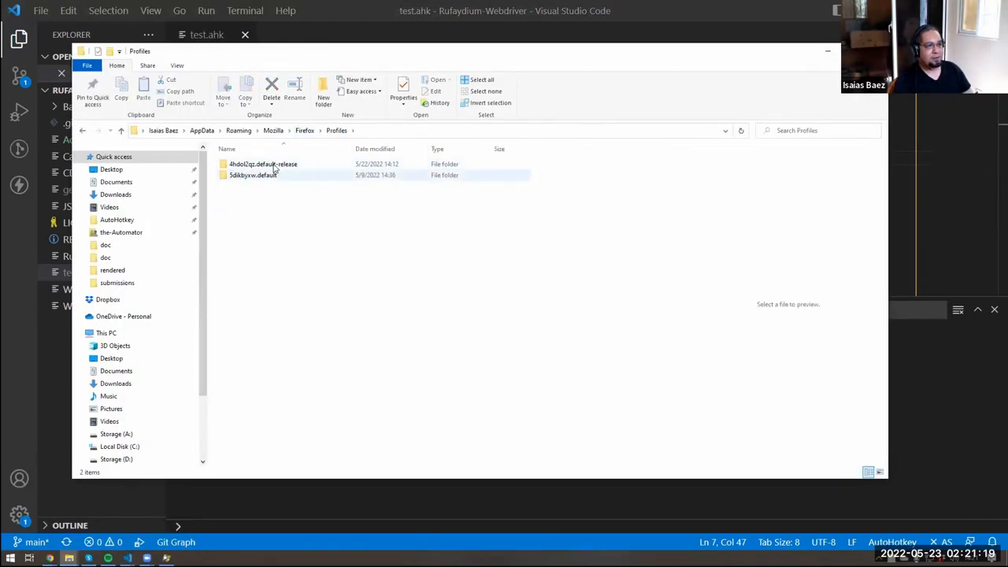
pyautogui.moveTo(258, 175)
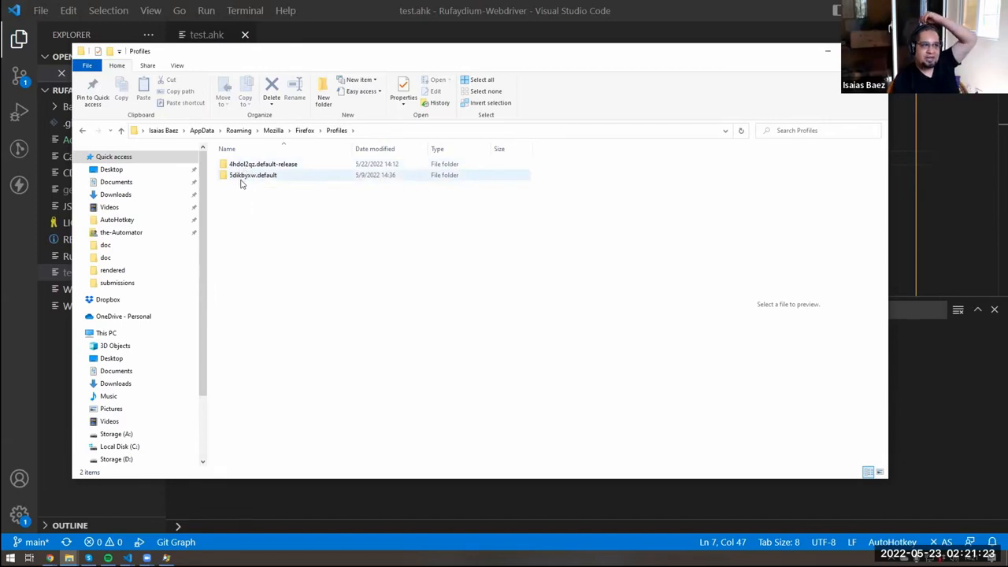
pyautogui.moveTo(252, 175)
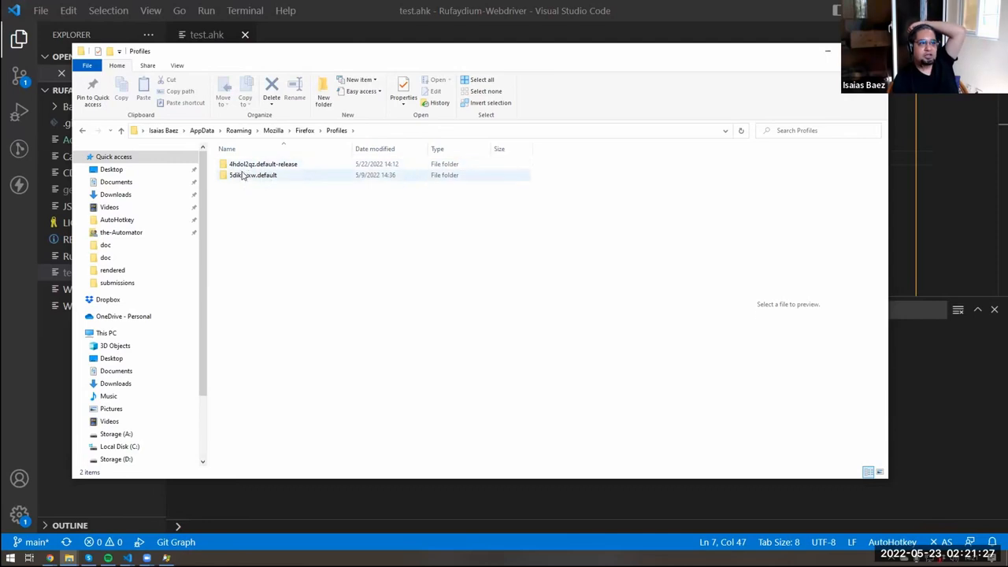
pyautogui.moveTo(252, 175)
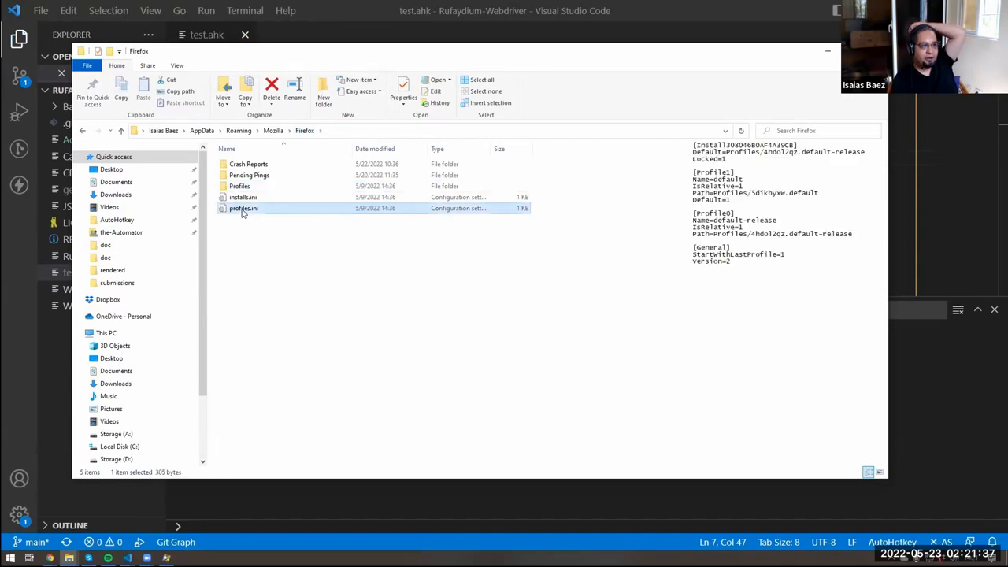
pyautogui.rightClick(244, 208)
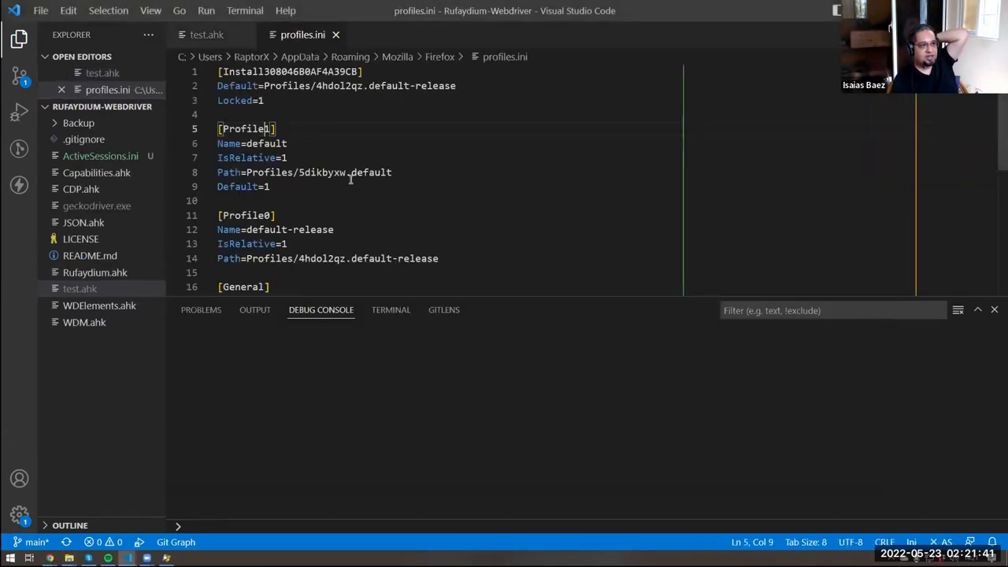
pyautogui.doubleClick(266, 143)
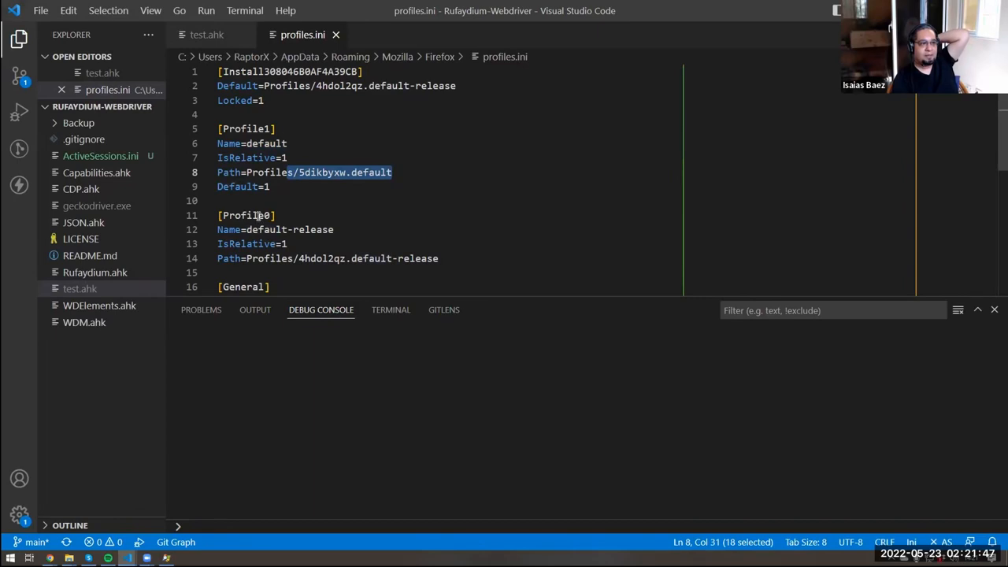
pyautogui.doubleClick(245, 129)
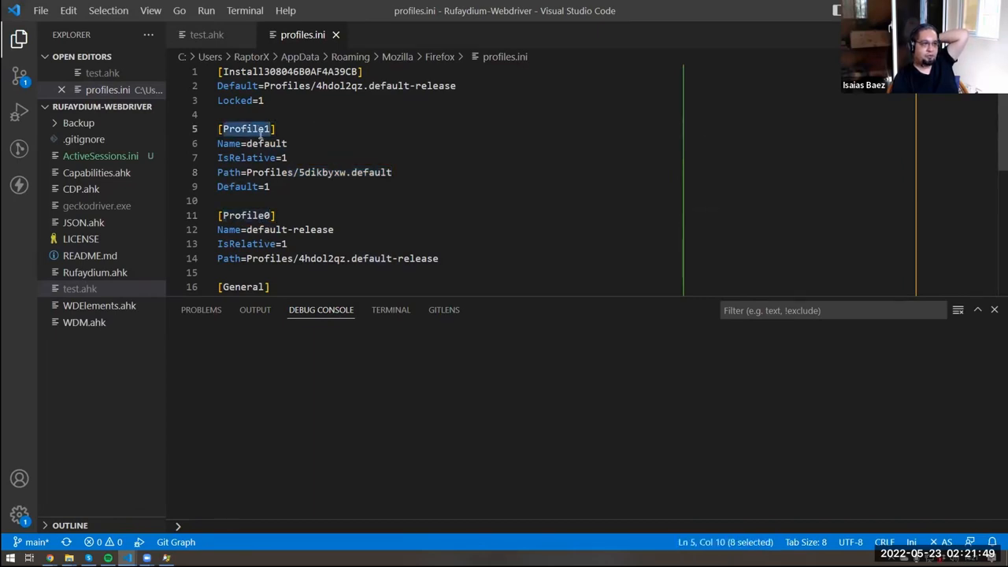
pyautogui.doubleClick(245, 215)
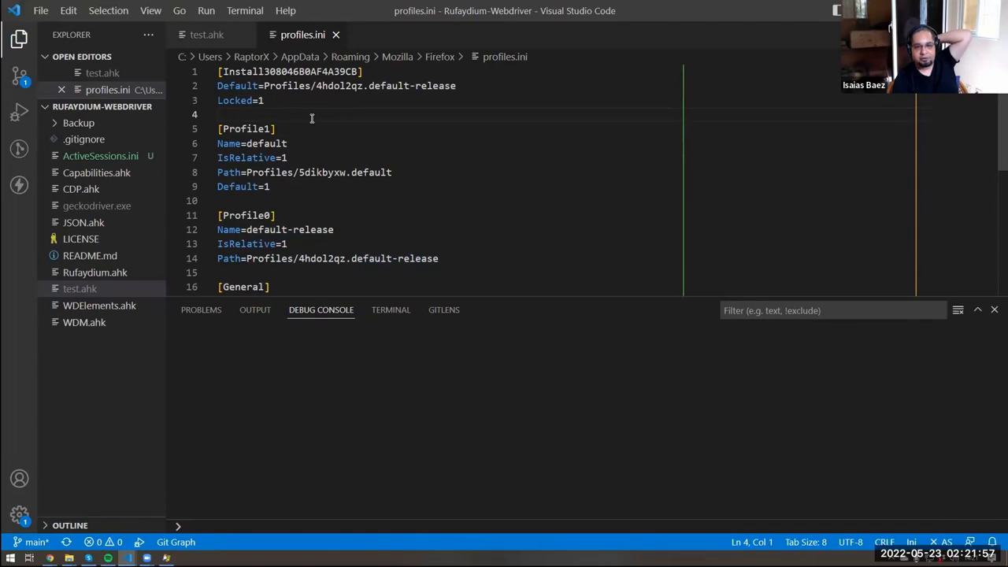
pyautogui.moveTo(251, 173); pyautogui.dragTo(323, 173)
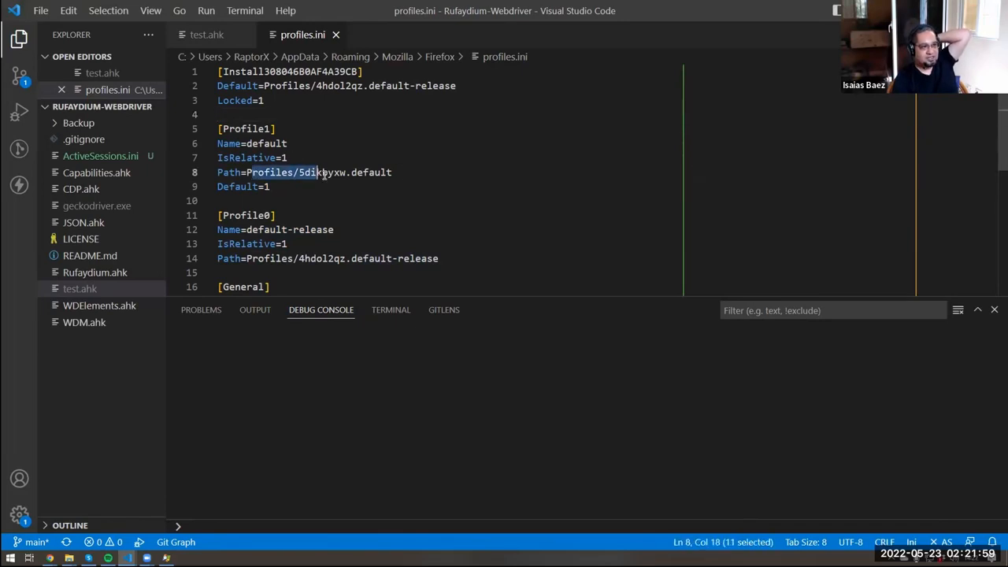
pyautogui.moveTo(321, 173); pyautogui.dragTo(392, 173)
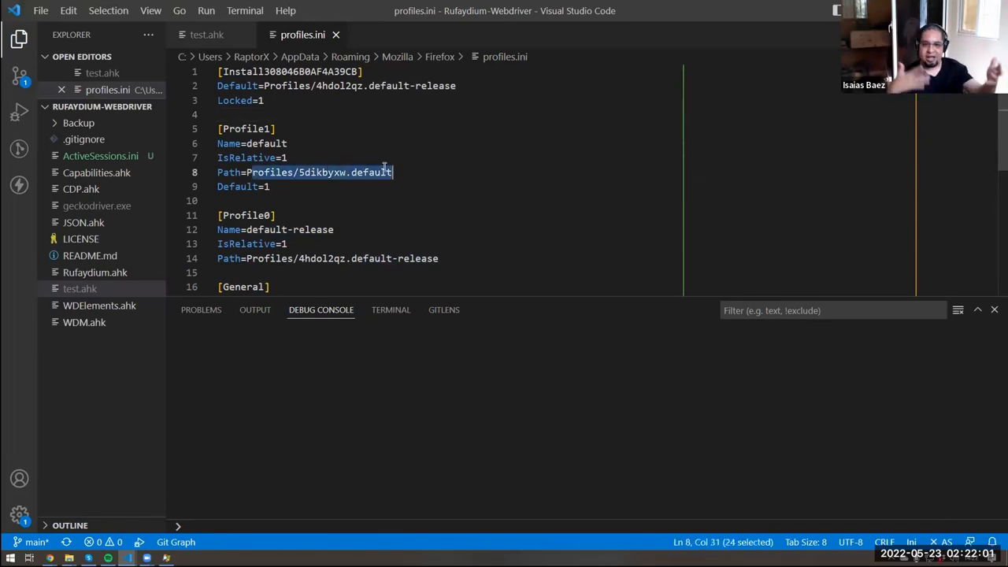